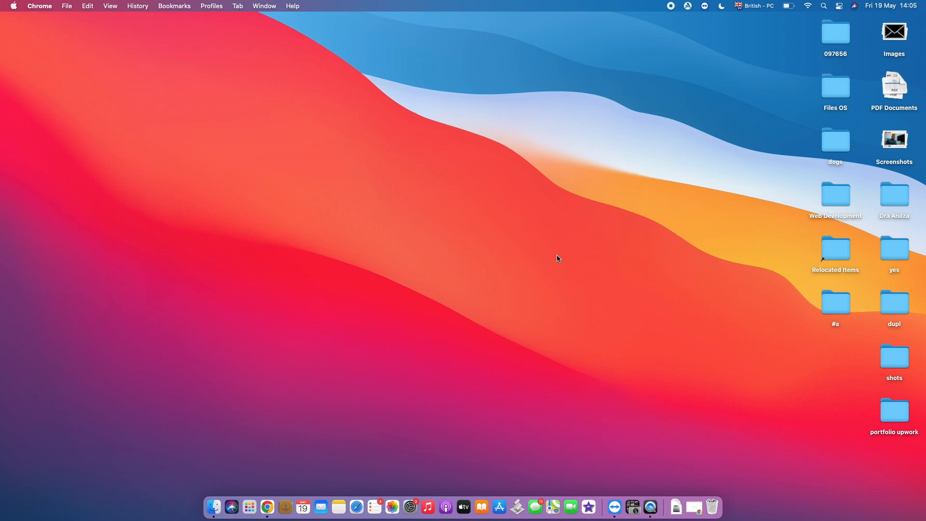
{"action": "mouse_move", "coordinate": [548, 258]}
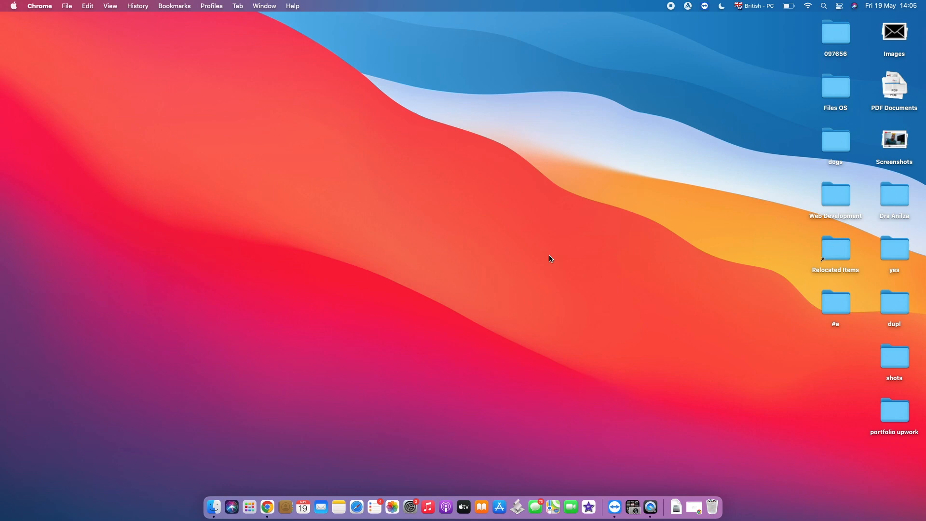
- Bring Chrome forward from the Dock to show the UltFone iOS System Repair (Mac) page
{"action": "left_click", "coordinate": [266, 511]}
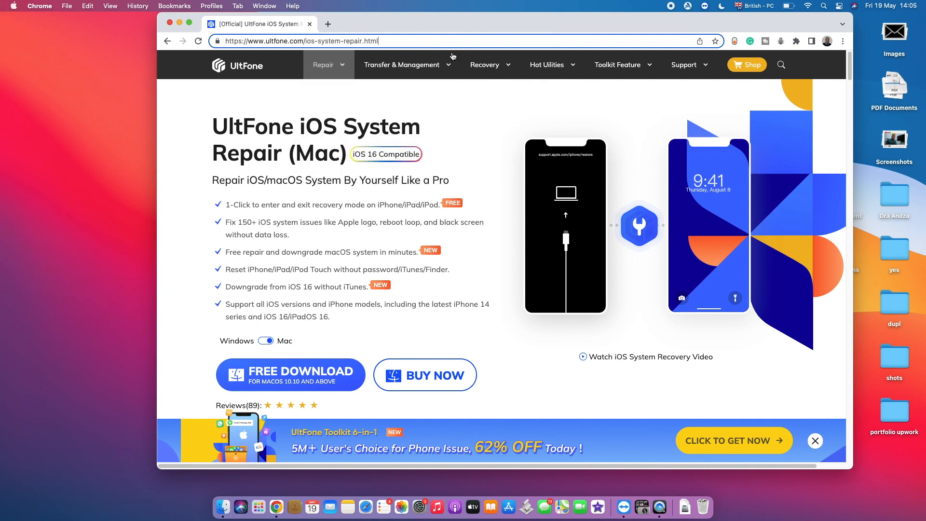
- Switch the product page to Windows and back to Mac, then start the Mac free download
{"action": "left_click", "coordinate": [323, 65]}
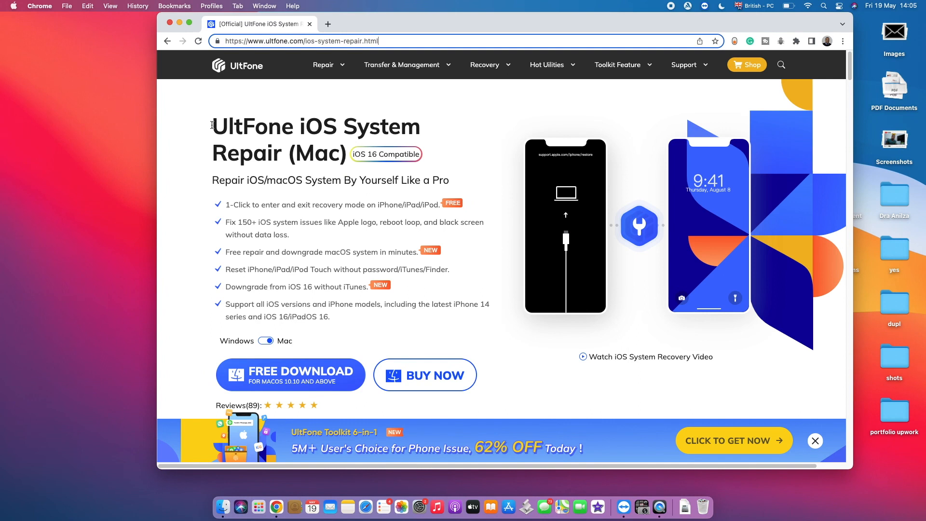
{"action": "left_click_drag", "start_coordinate": [212, 126], "coordinate": [347, 153]}
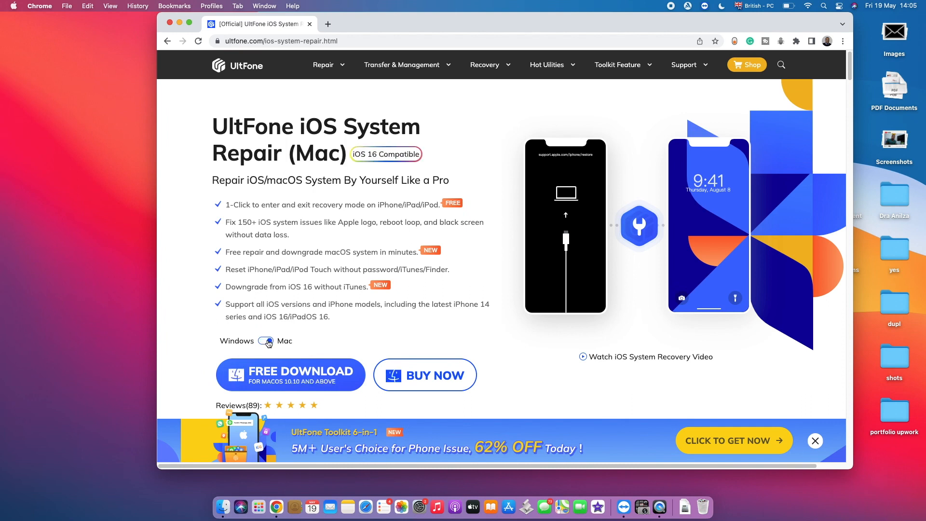
{"action": "left_click", "coordinate": [266, 341]}
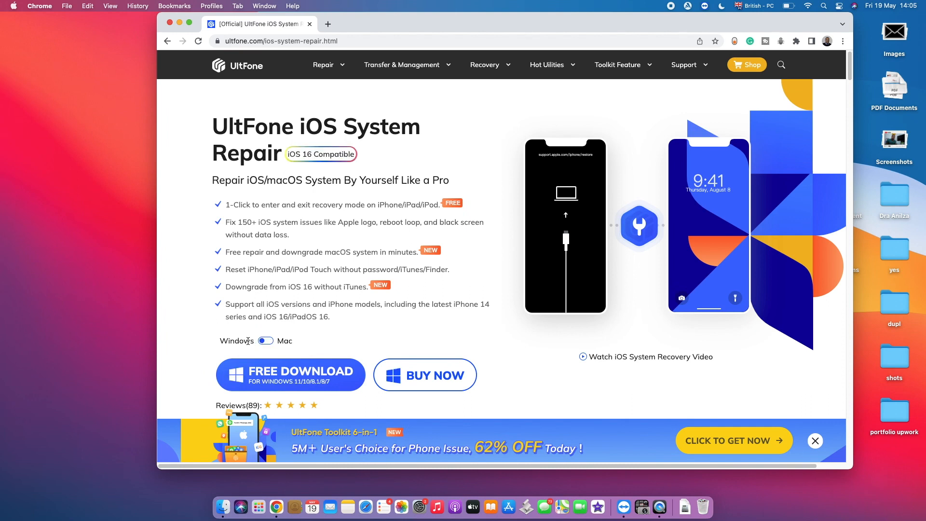
{"action": "left_click", "coordinate": [265, 341]}
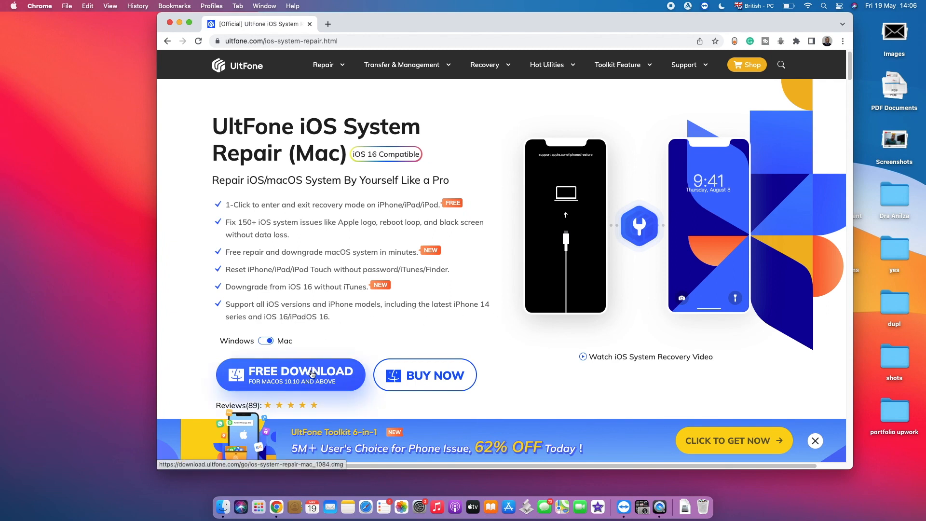
{"action": "left_click", "coordinate": [290, 373]}
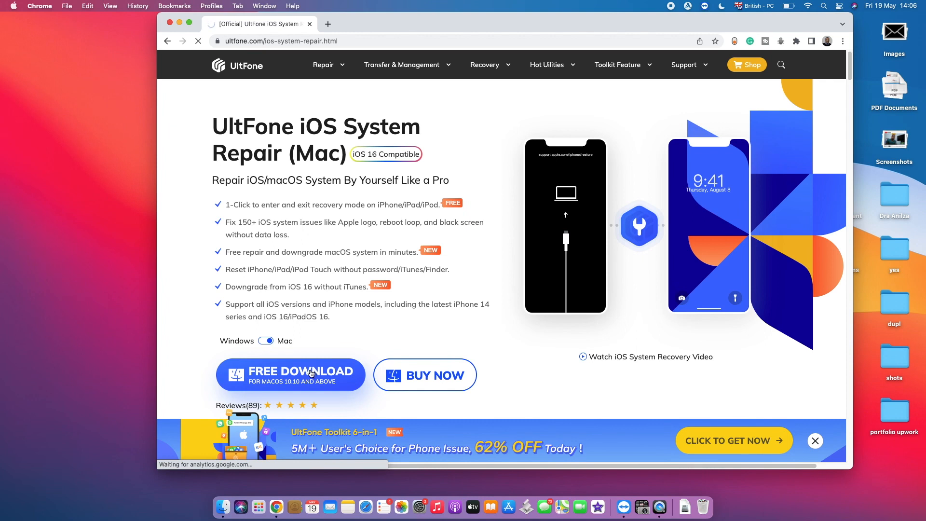
{"action": "left_click", "coordinate": [290, 374]}
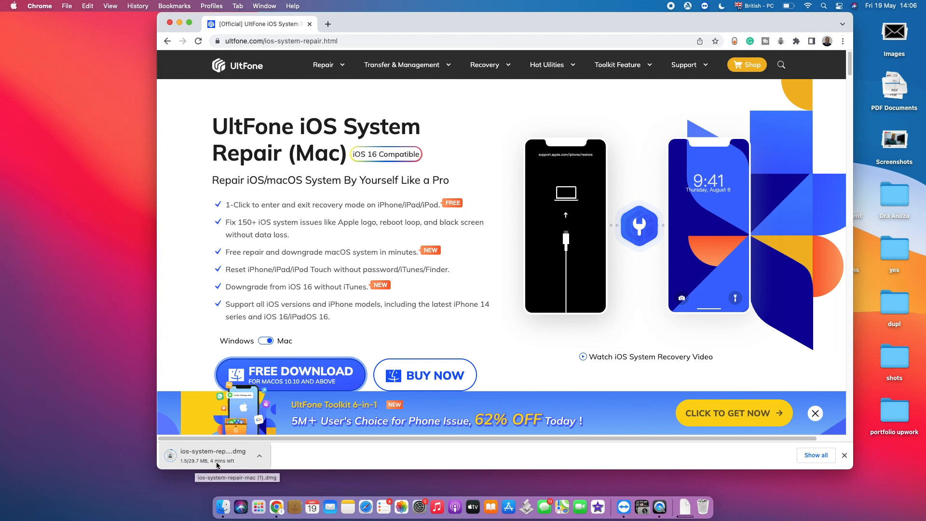
- Browse the product page features, highlighting the Battery Drain issue, then return to the top
{"action": "scroll", "scroll_direction": "down", "scroll_amount": 3}
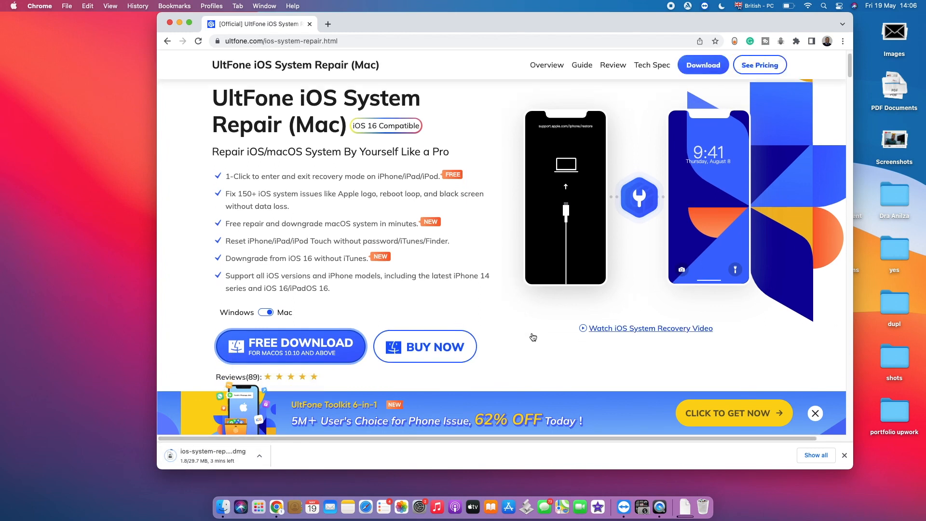
{"action": "scroll", "scroll_direction": "down", "scroll_amount": 3}
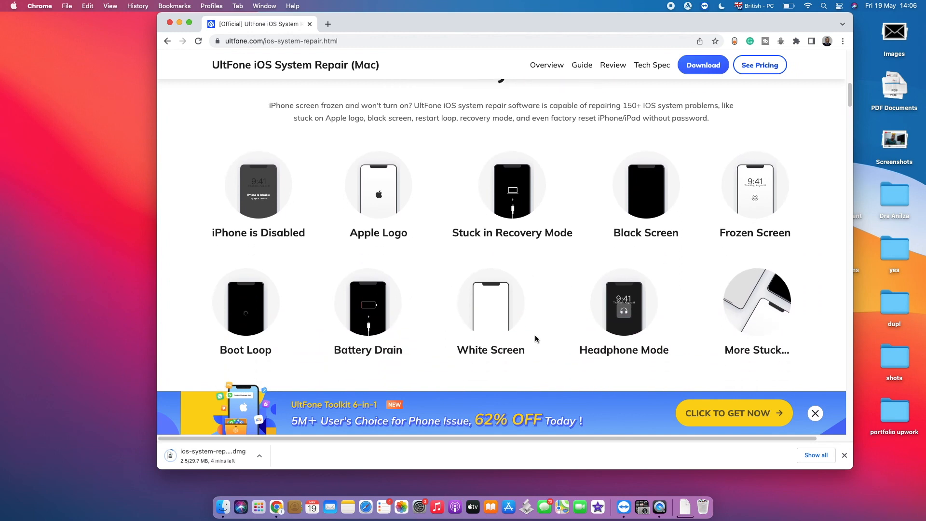
{"action": "mouse_move", "coordinate": [325, 240]}
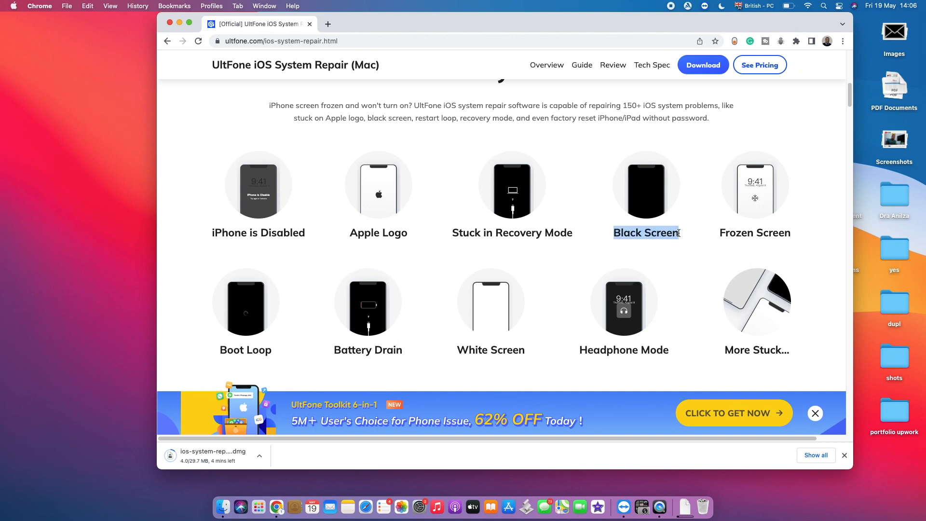
{"action": "mouse_move", "coordinate": [708, 240]}
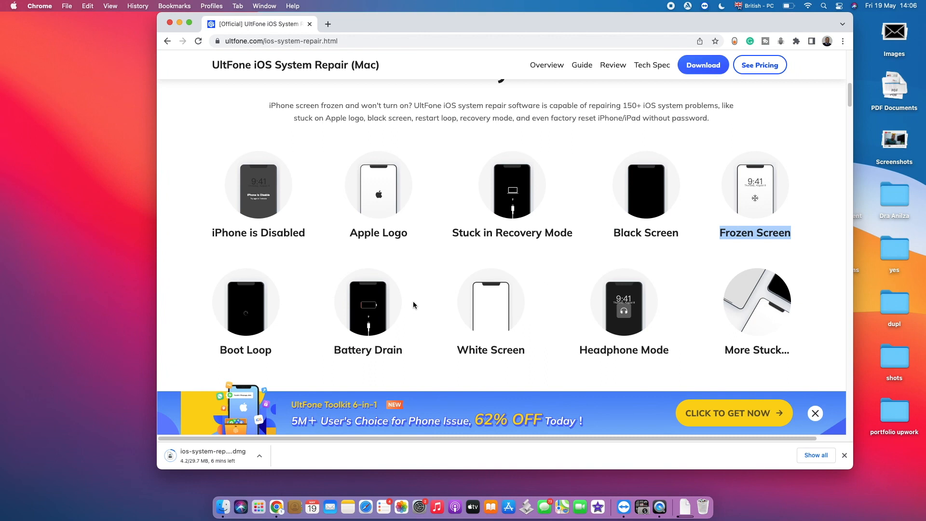
{"action": "mouse_move", "coordinate": [363, 341]}
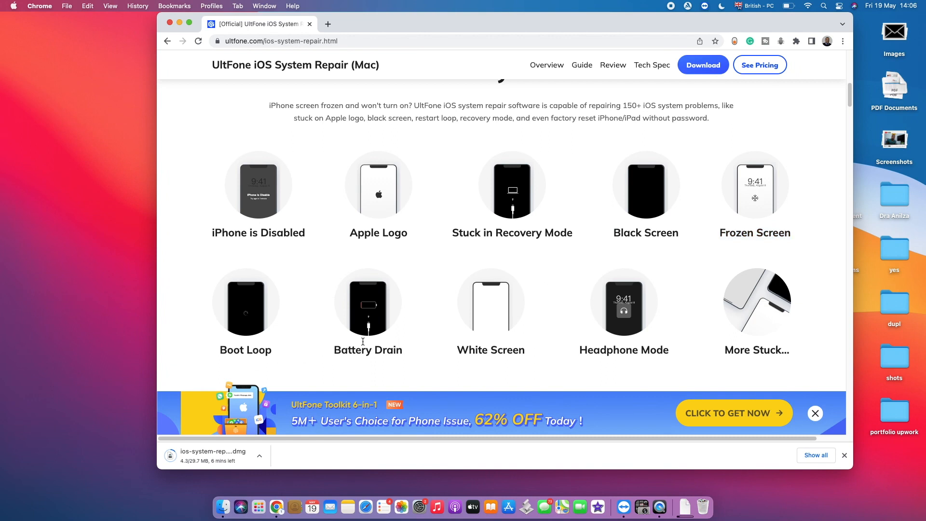
{"action": "double_click", "coordinate": [368, 349]}
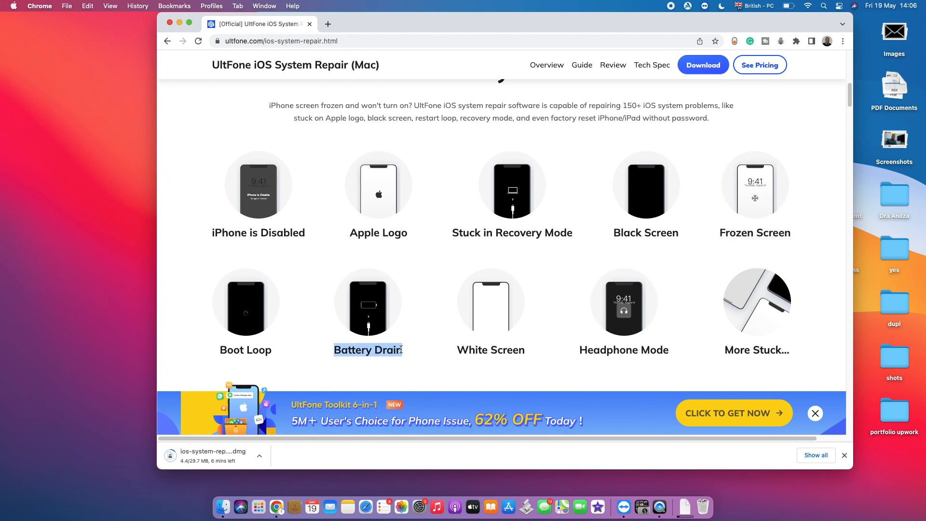
{"action": "mouse_move", "coordinate": [418, 362]}
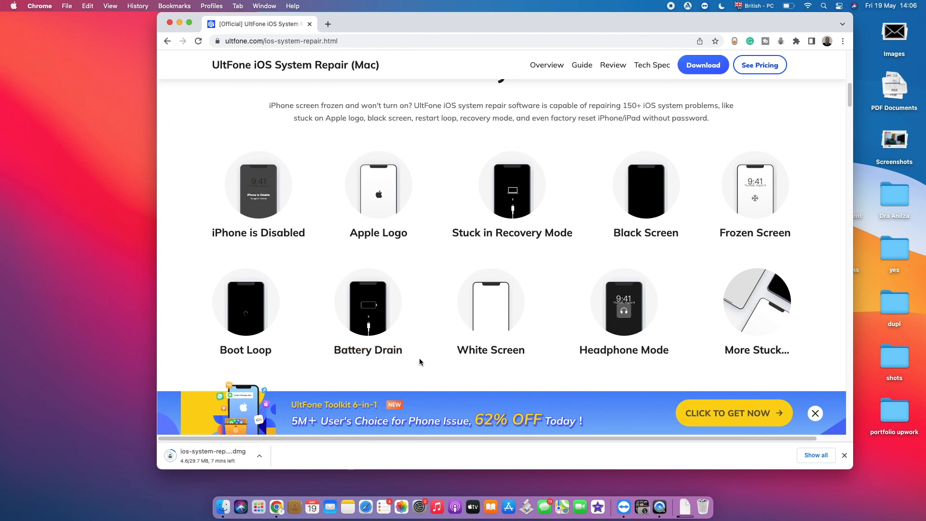
{"action": "mouse_move", "coordinate": [458, 353]}
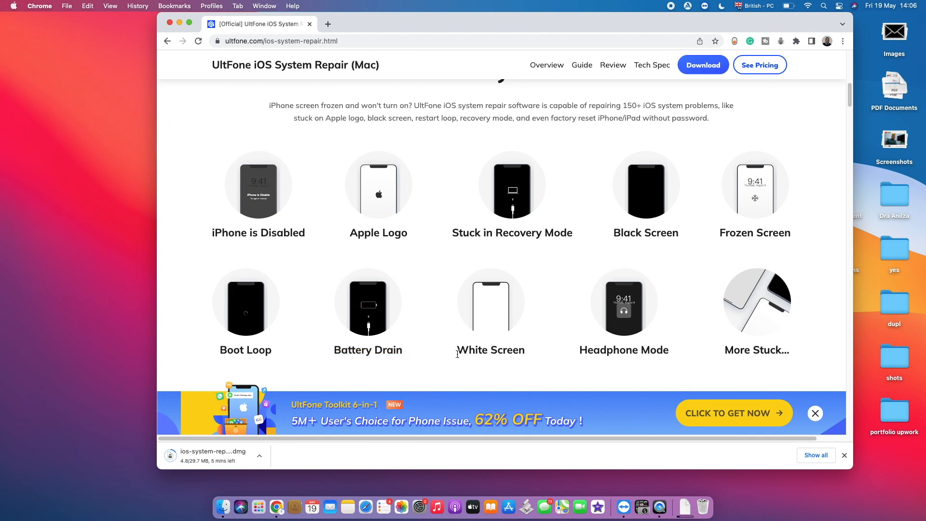
{"action": "mouse_move", "coordinate": [648, 350]}
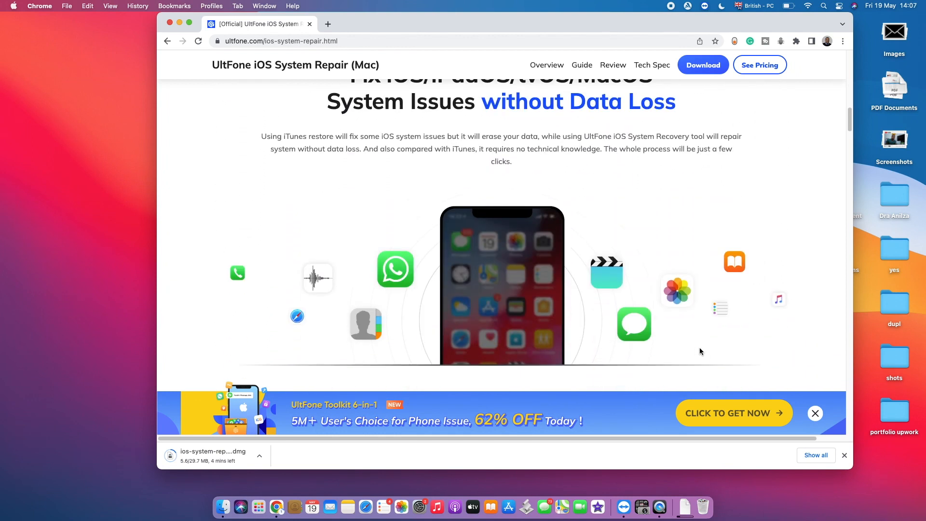
{"action": "scroll", "scroll_direction": "down", "scroll_amount": 3}
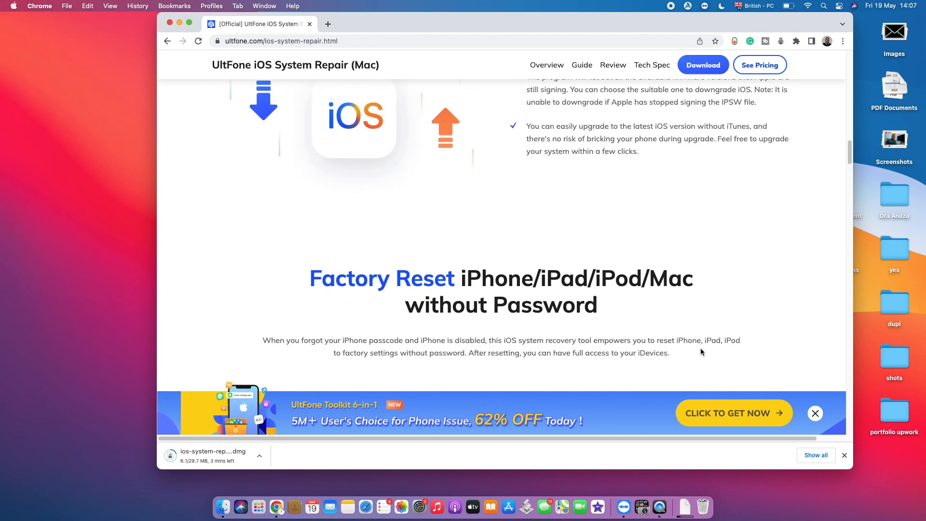
{"action": "scroll", "scroll_direction": "down", "scroll_amount": 3}
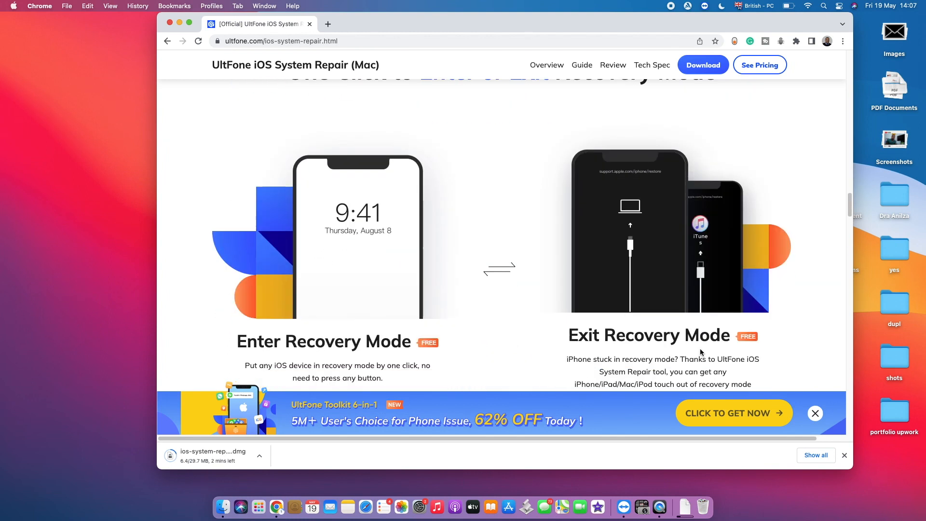
{"action": "scroll", "scroll_direction": "down", "scroll_amount": 3}
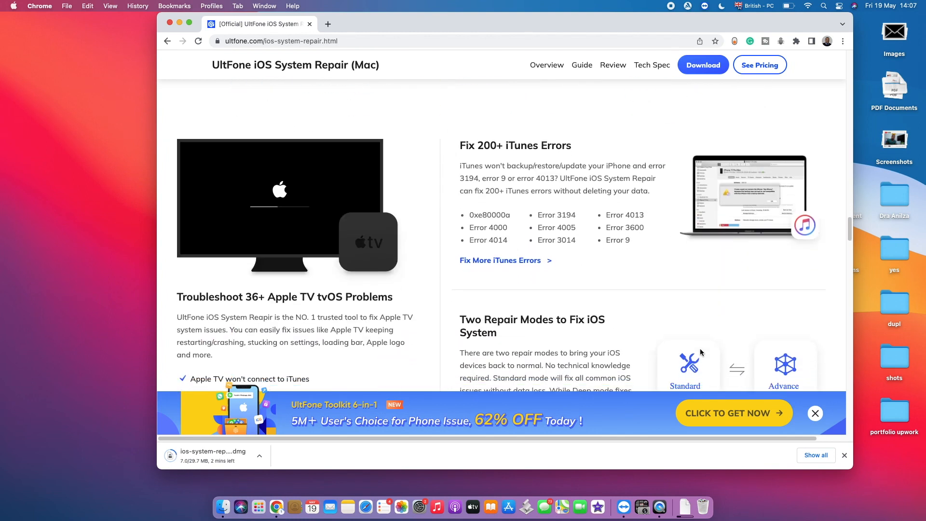
{"action": "scroll", "scroll_direction": "down", "scroll_amount": 3}
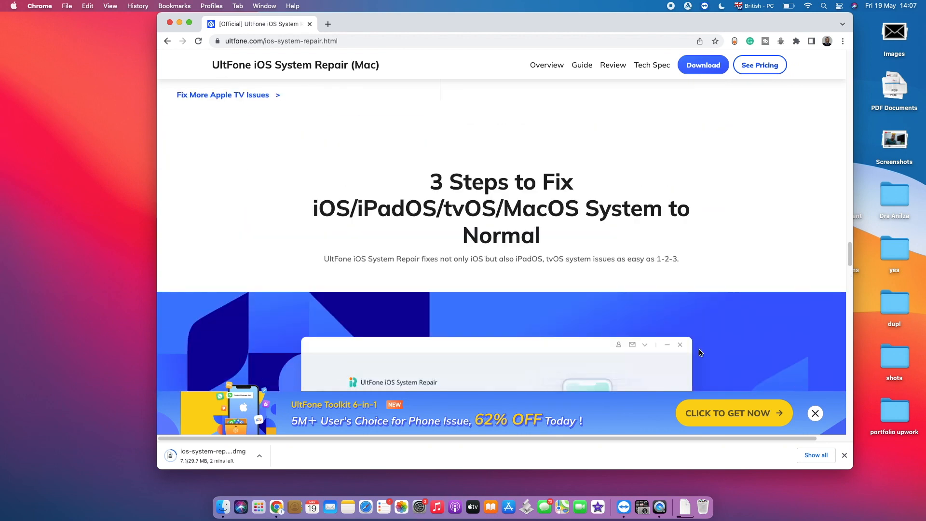
{"action": "scroll", "scroll_direction": "up", "scroll_amount": 3}
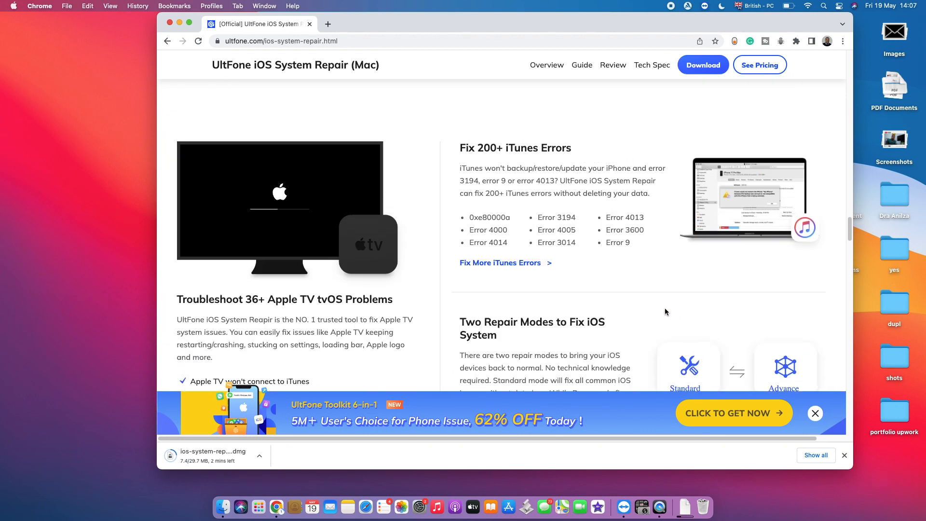
{"action": "scroll", "scroll_direction": "down", "scroll_amount": 3}
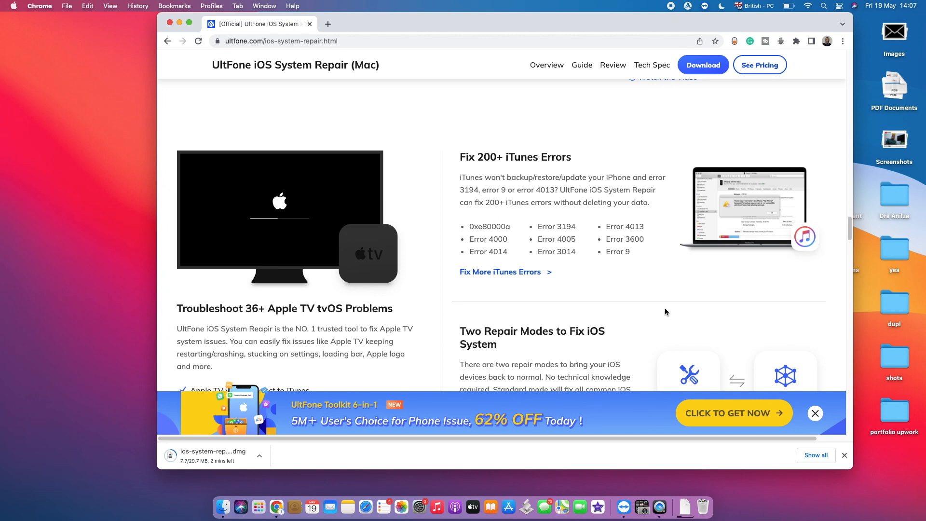
{"action": "mouse_move", "coordinate": [663, 311]}
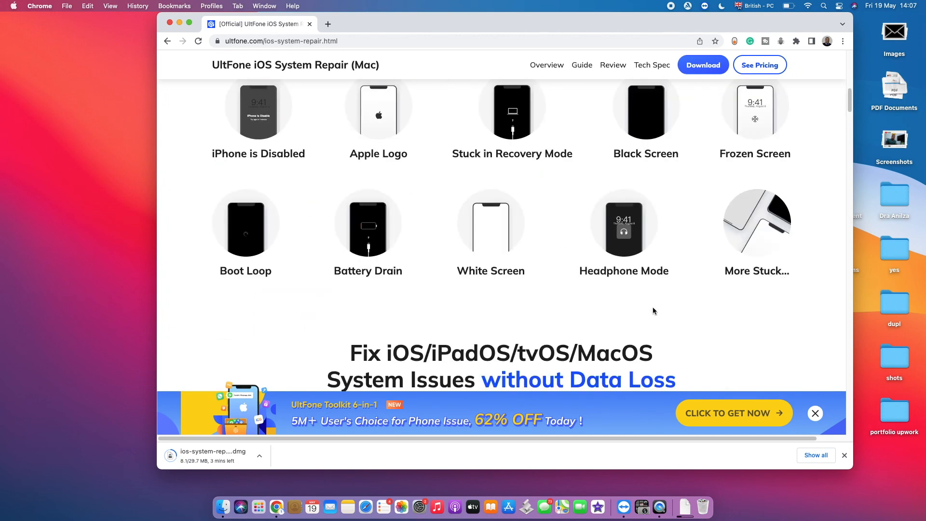
{"action": "scroll", "scroll_direction": "up", "scroll_amount": 3}
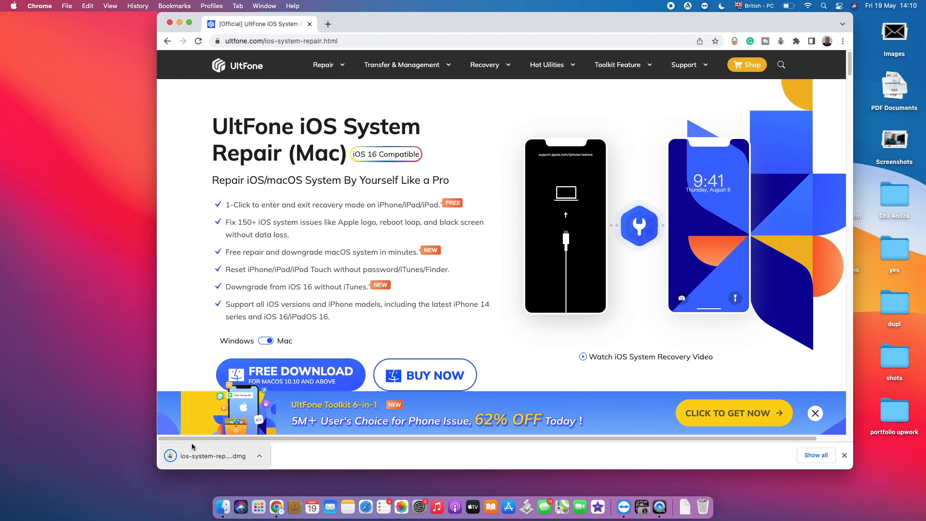
{"action": "mouse_move", "coordinate": [244, 452]}
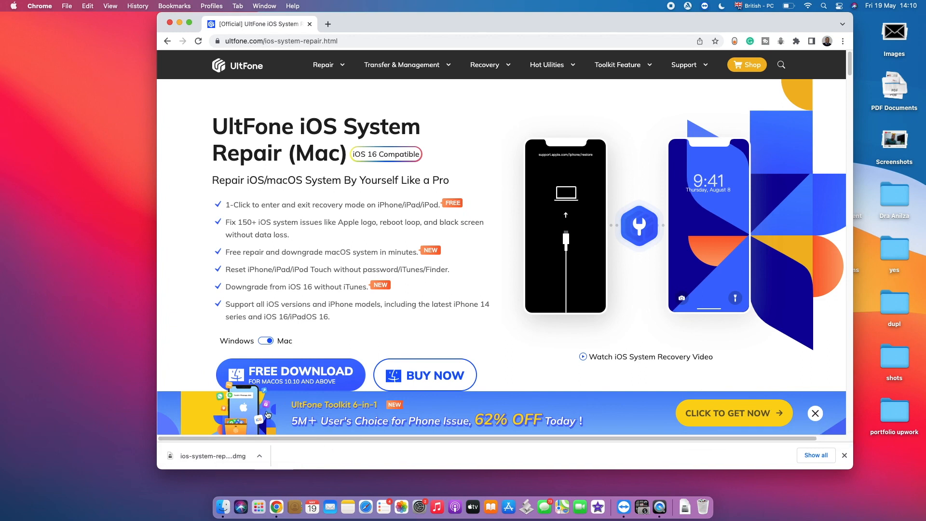
- Open the finished UltFone .dmg installer from Chrome's download bar
{"action": "left_click", "coordinate": [213, 455]}
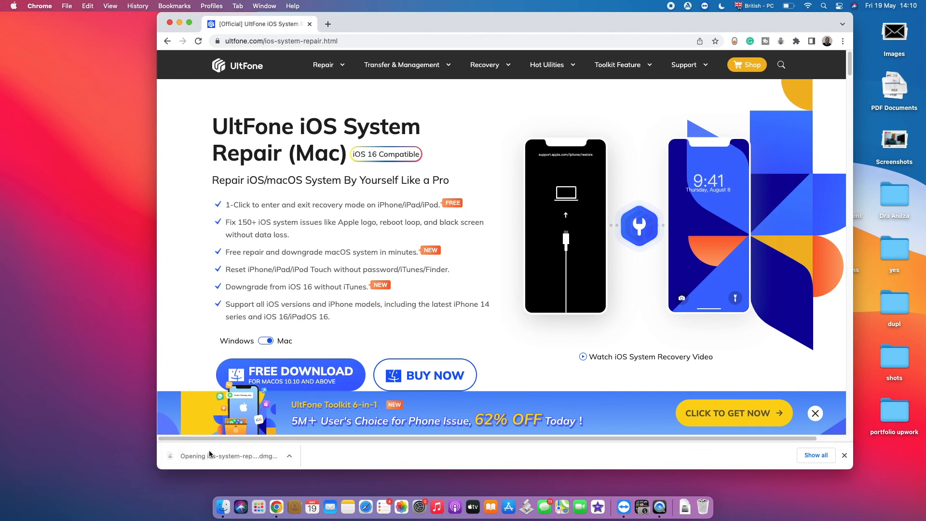
{"action": "left_click", "coordinate": [226, 456]}
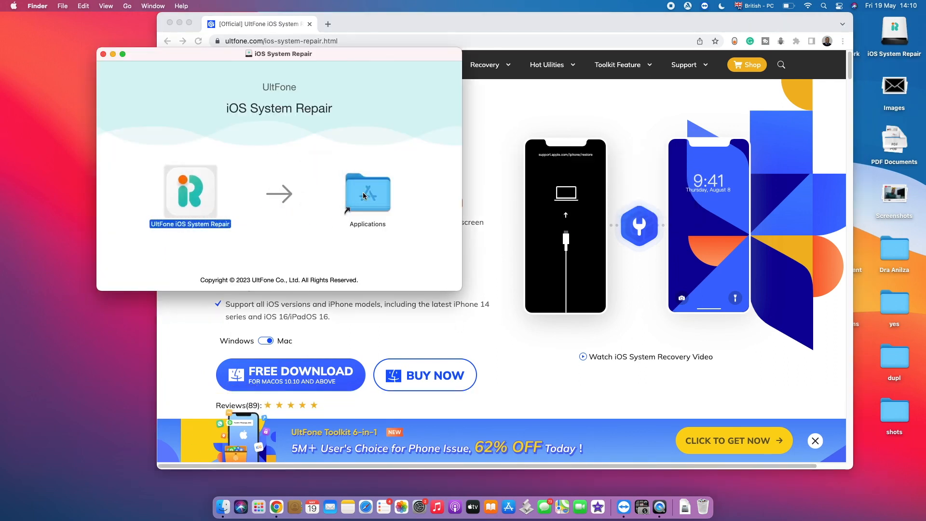
- Copy the app into Applications, replacing the old copy, and launch it past the Gatekeeper warning
{"action": "left_click_drag", "start_coordinate": [190, 189], "coordinate": [367, 192]}
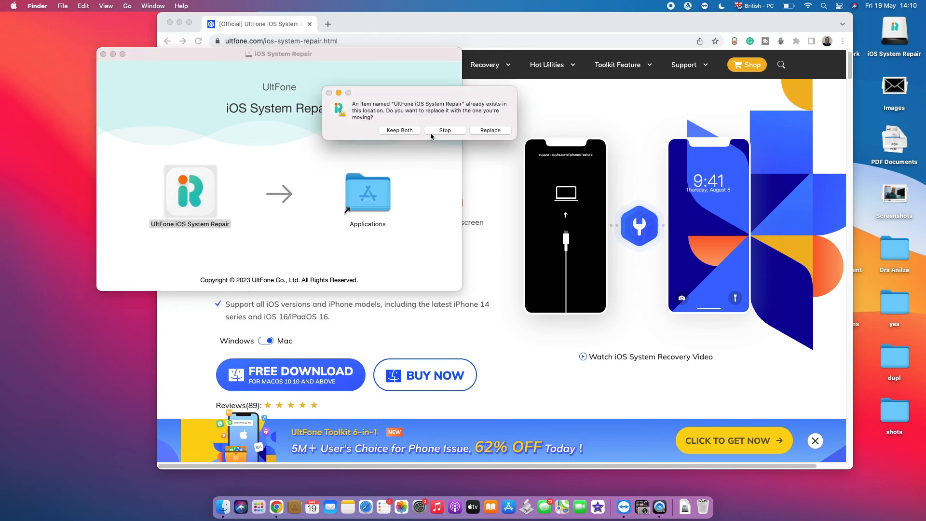
{"action": "left_click", "coordinate": [489, 130]}
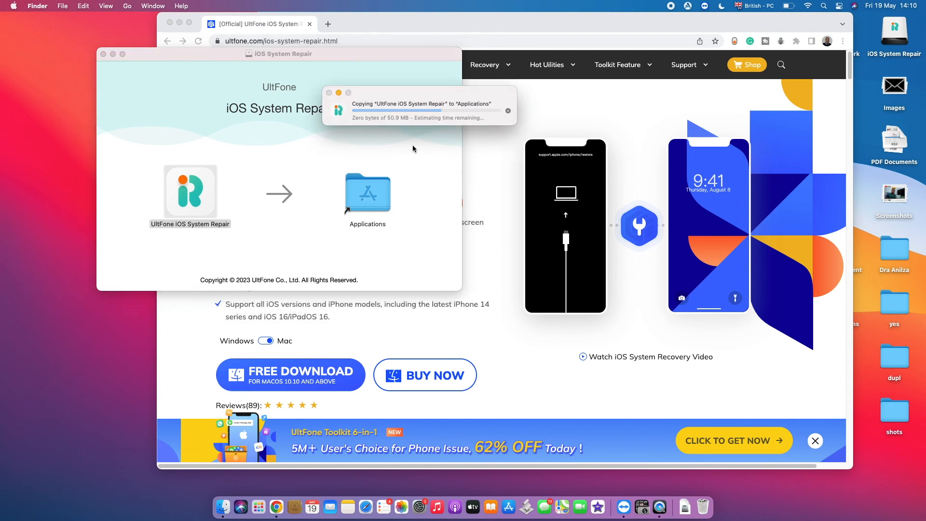
{"action": "left_click", "coordinate": [190, 191]}
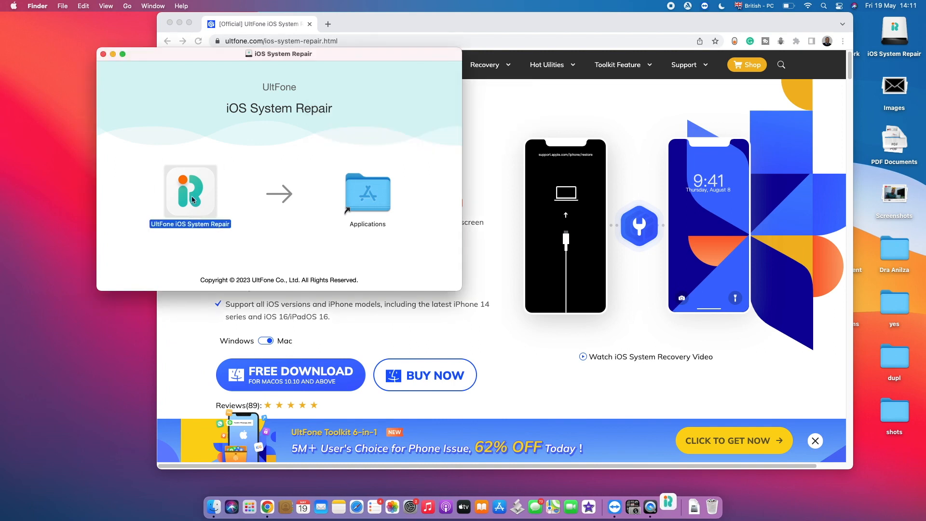
{"action": "double_click", "coordinate": [190, 191]}
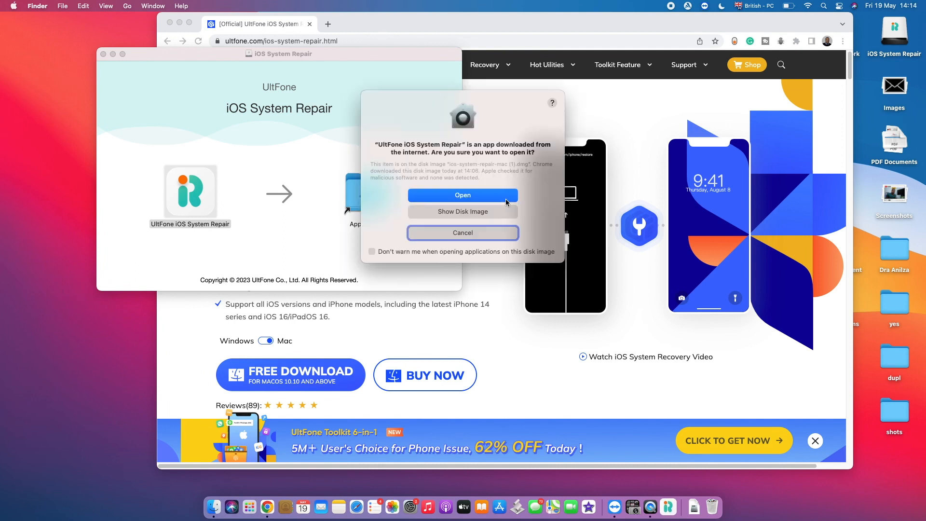
{"action": "mouse_move", "coordinate": [466, 194]}
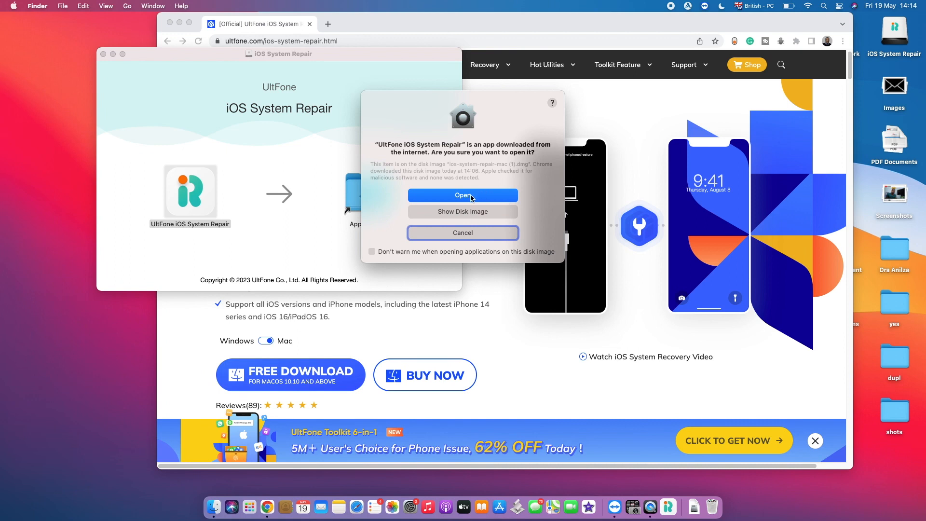
{"action": "left_click", "coordinate": [462, 195]}
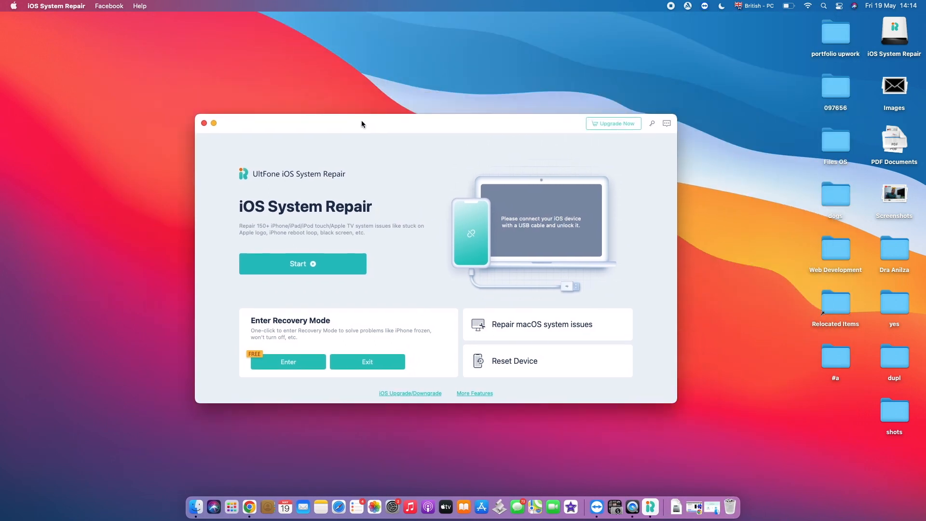
{"action": "left_click_drag", "start_coordinate": [362, 123], "coordinate": [380, 81]}
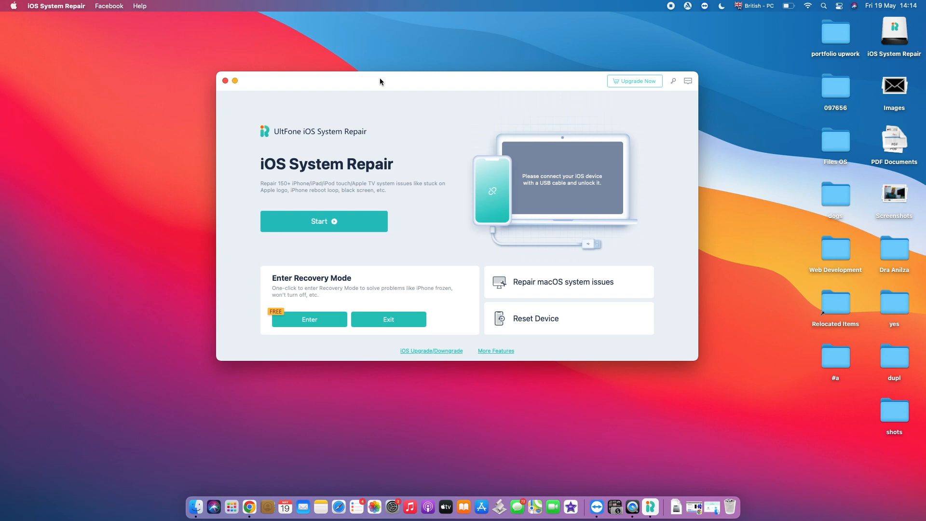
{"action": "mouse_move", "coordinate": [546, 173]}
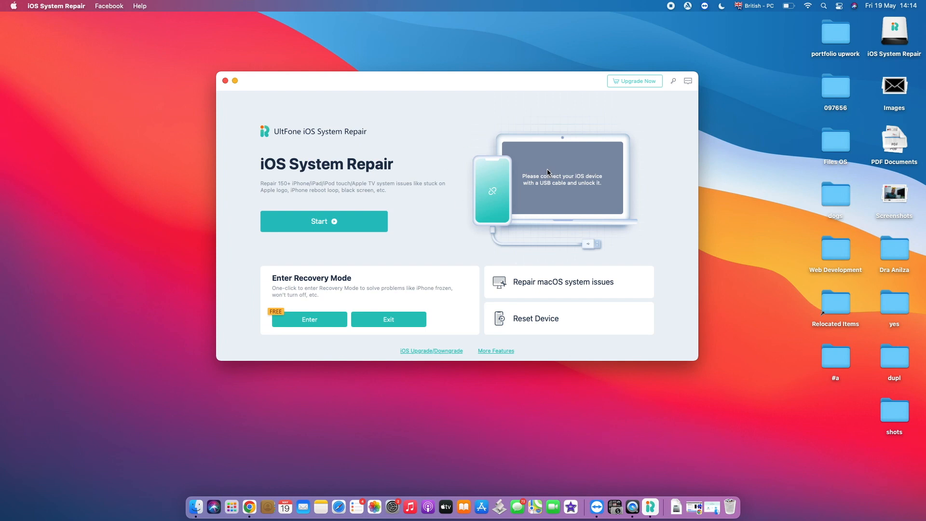
{"action": "mouse_move", "coordinate": [338, 272]}
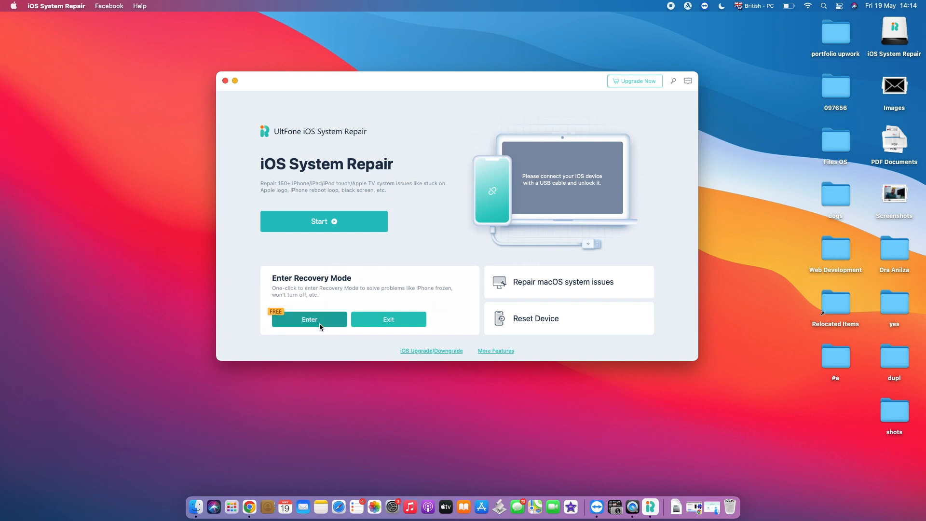
{"action": "mouse_move", "coordinate": [323, 325]}
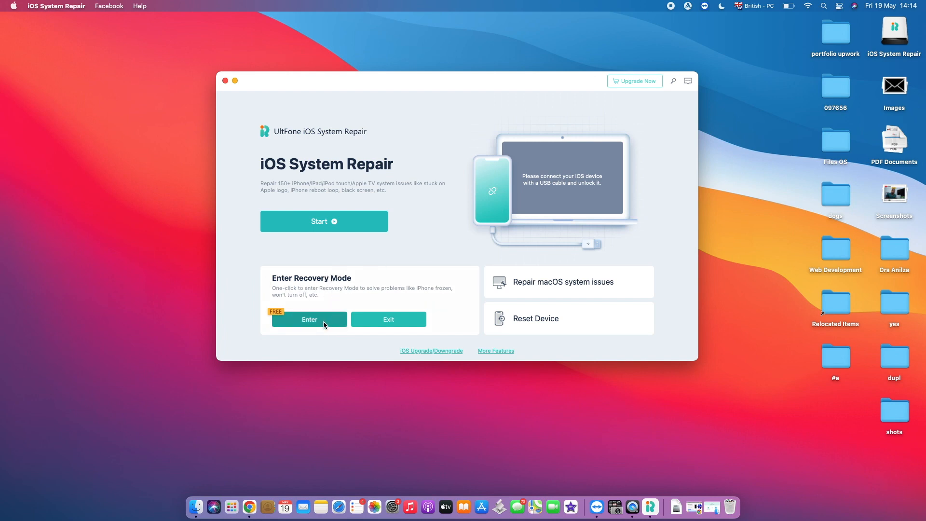
{"action": "mouse_move", "coordinate": [320, 316]}
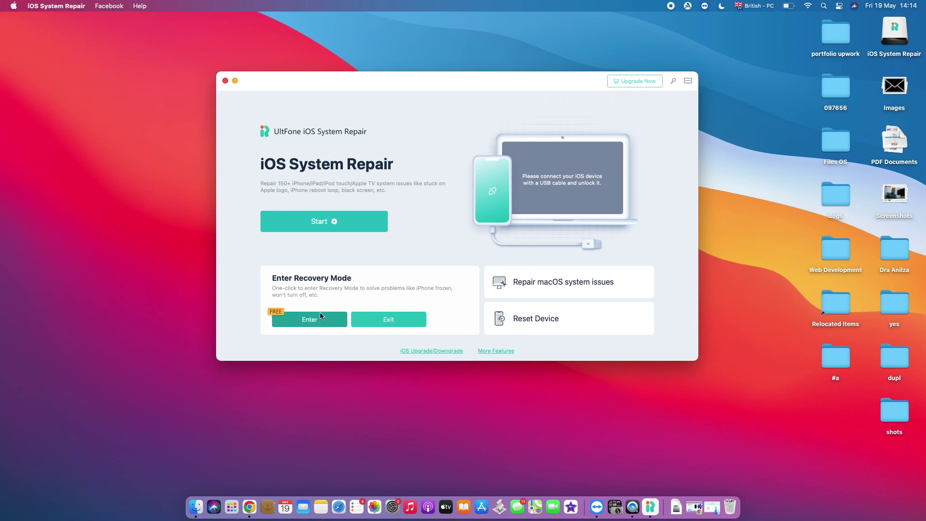
{"action": "mouse_move", "coordinate": [357, 286]}
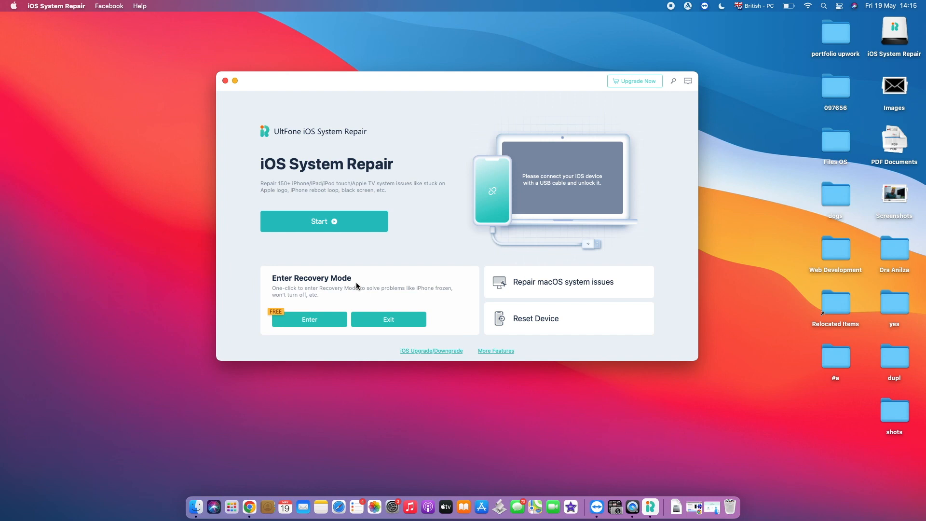
{"action": "mouse_move", "coordinate": [381, 307]}
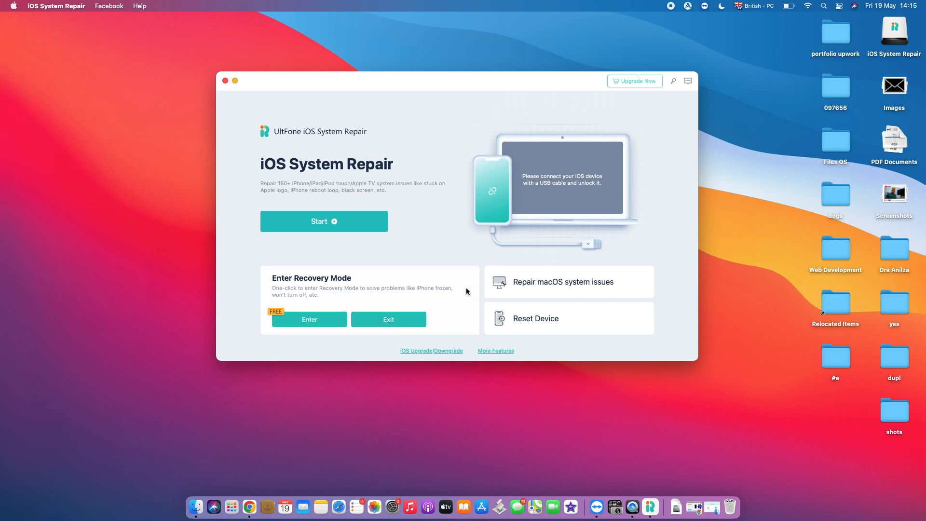
{"action": "mouse_move", "coordinate": [535, 321]}
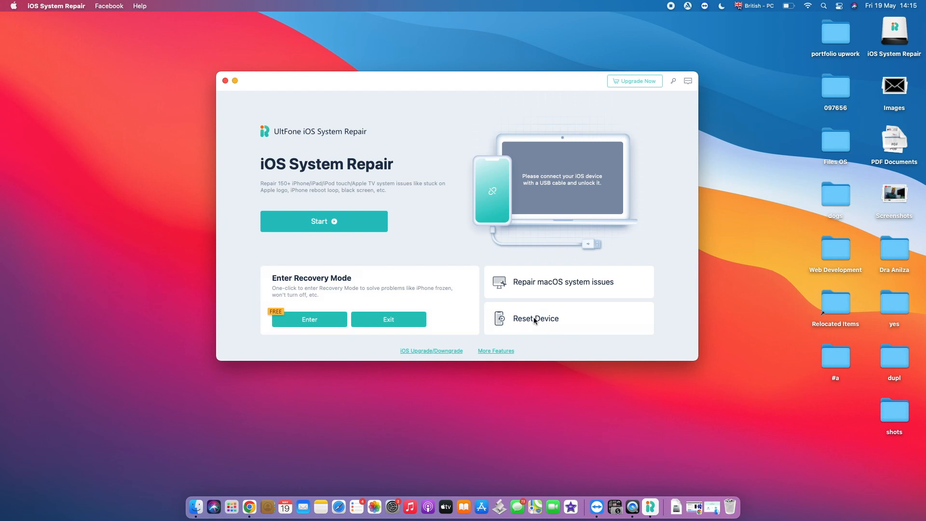
{"action": "left_click", "coordinate": [533, 318]}
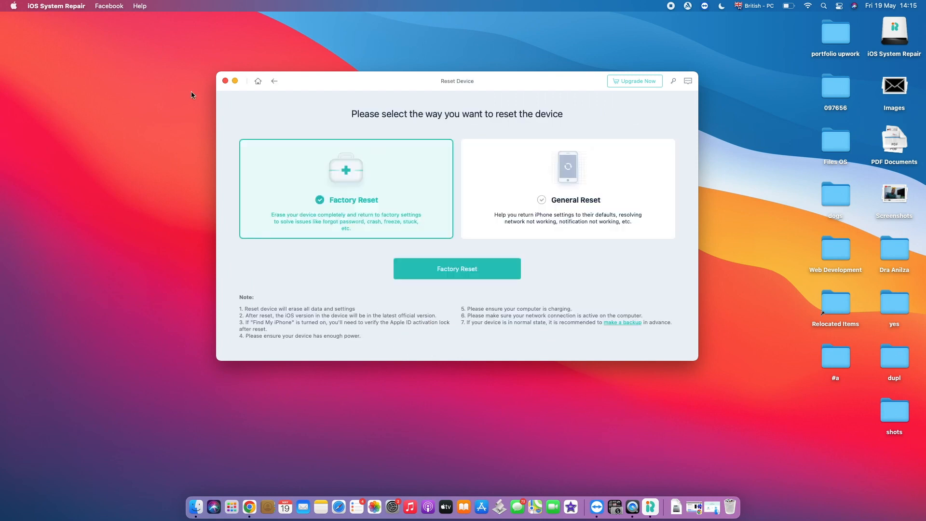
{"action": "left_click", "coordinate": [274, 81]}
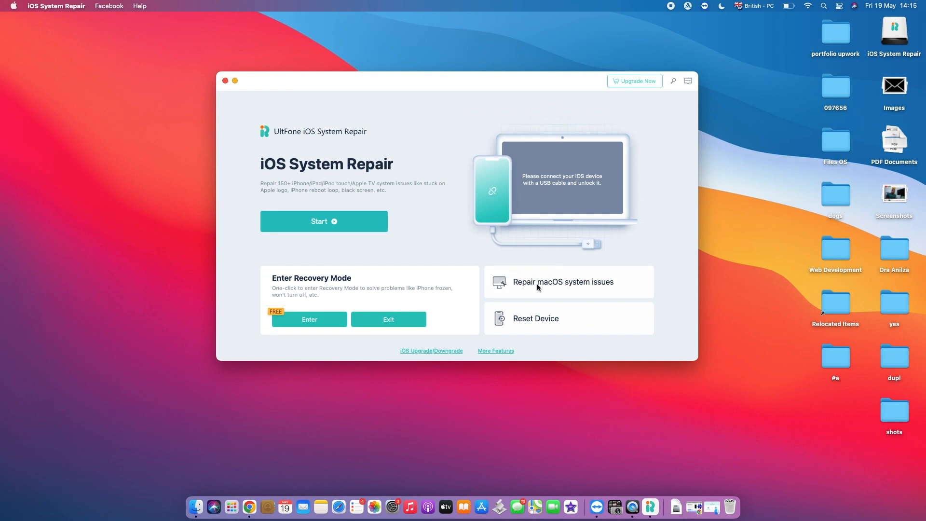
{"action": "left_click", "coordinate": [563, 282]}
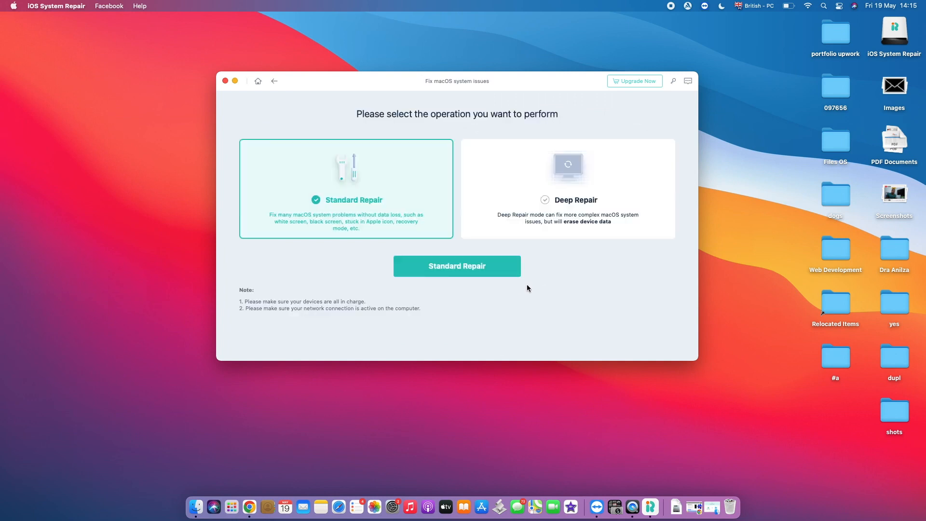
{"action": "left_click", "coordinate": [273, 81]}
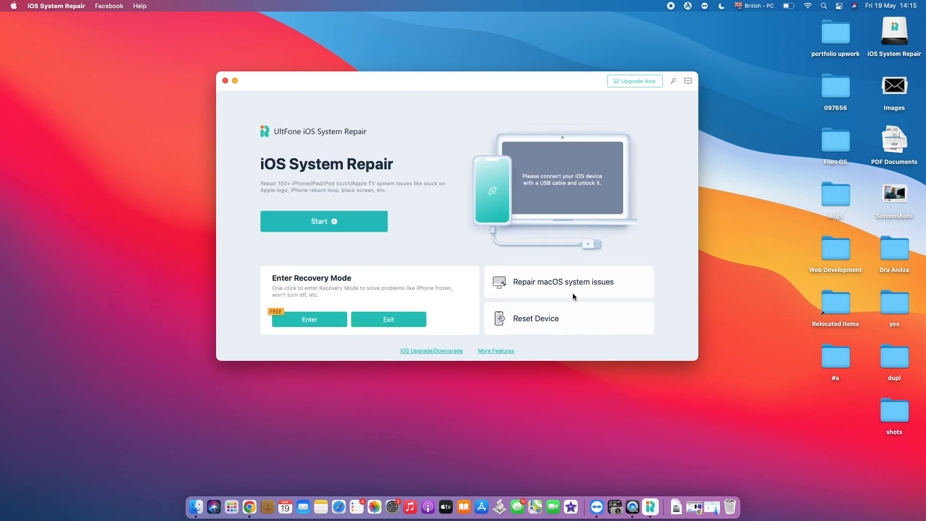
{"action": "mouse_move", "coordinate": [431, 350]}
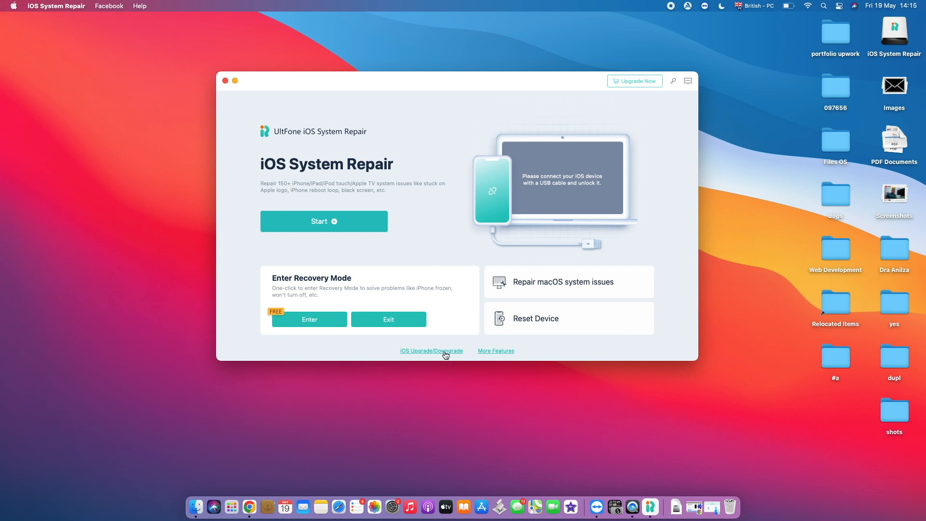
{"action": "mouse_move", "coordinate": [423, 355]}
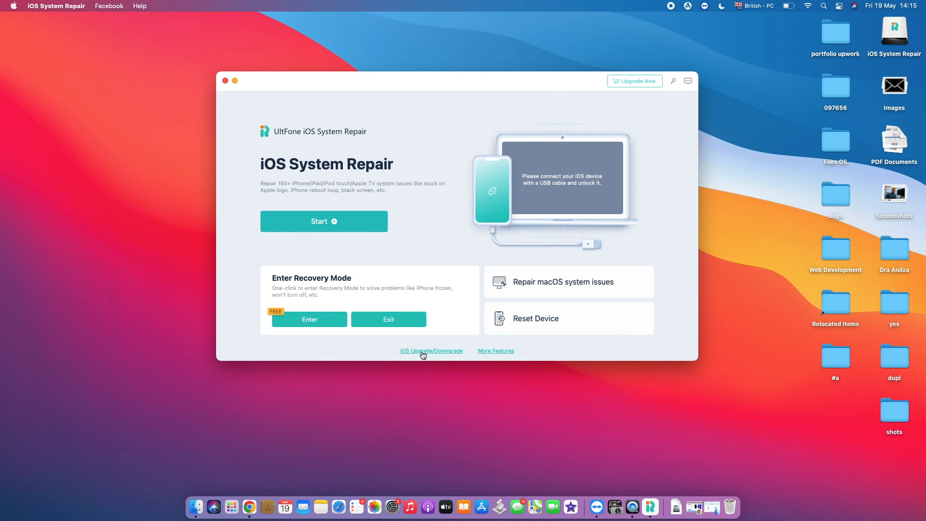
{"action": "mouse_move", "coordinate": [454, 356]}
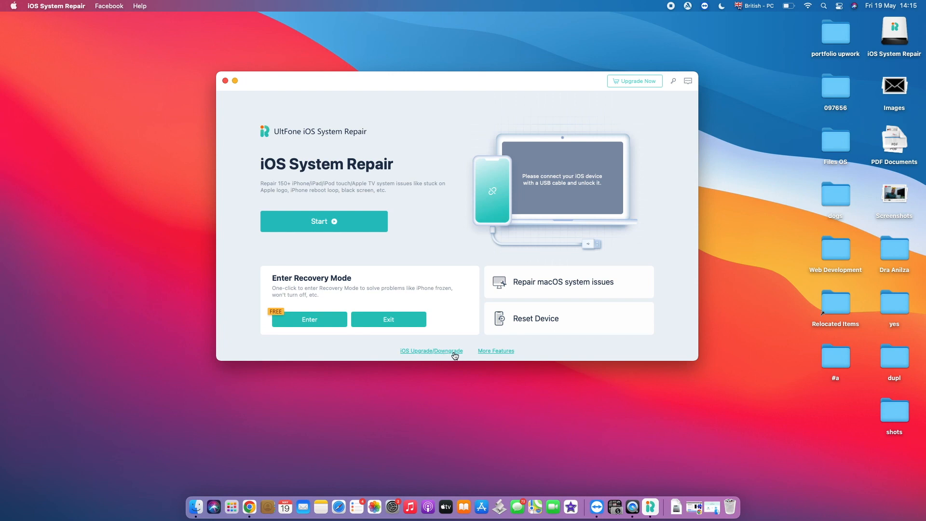
{"action": "mouse_move", "coordinate": [268, 187]}
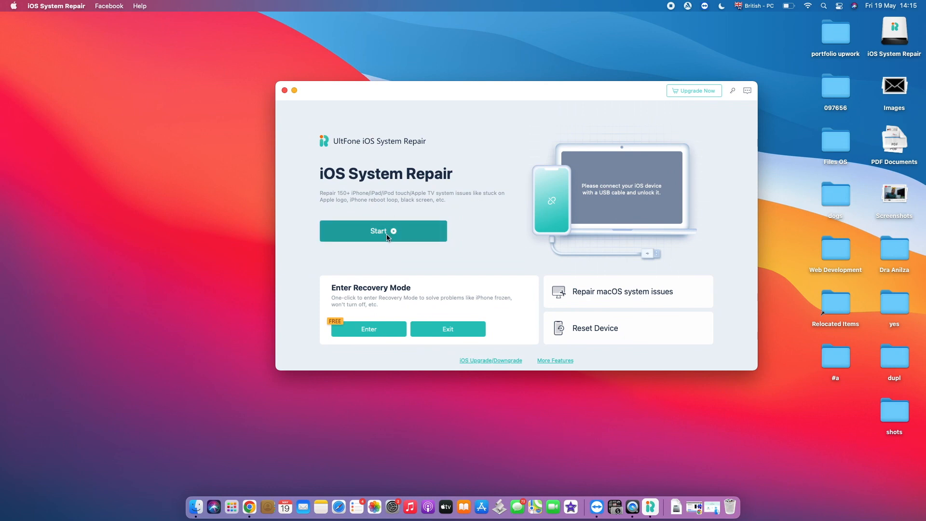
- Start iOS System Repair and pick the Device Bug category to list its iPhone issues
{"action": "left_click", "coordinate": [383, 231]}
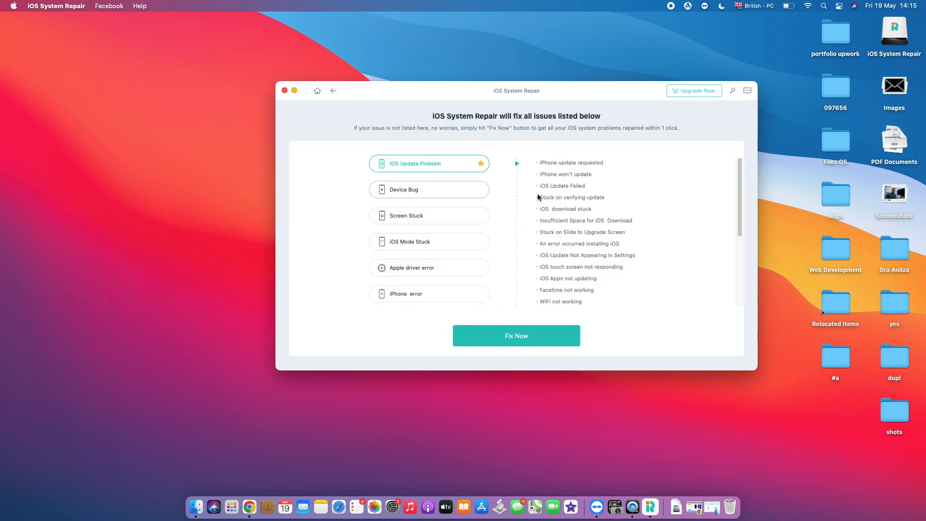
{"action": "mouse_move", "coordinate": [522, 182]}
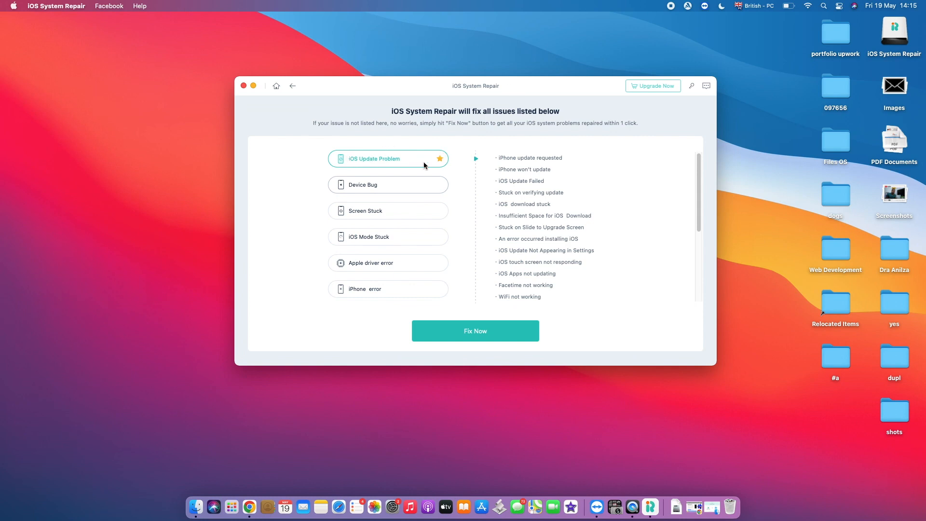
{"action": "mouse_move", "coordinate": [528, 224]}
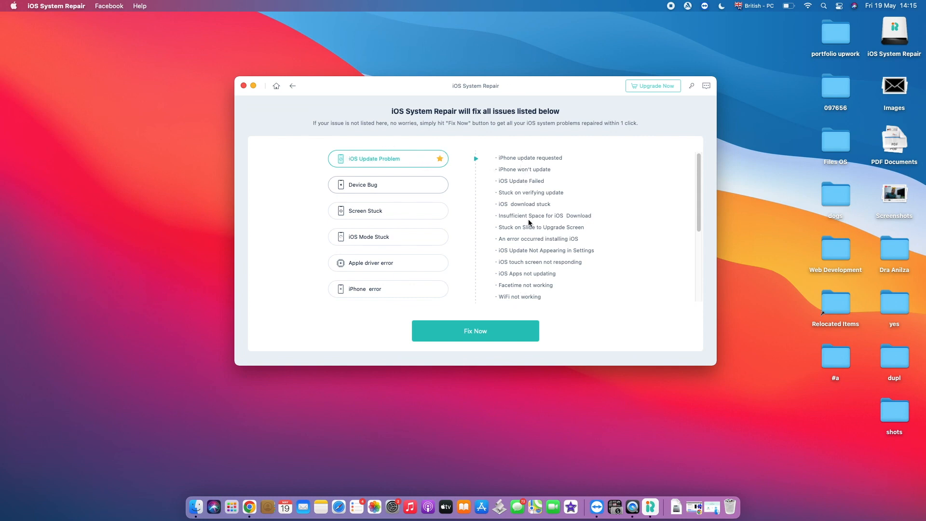
{"action": "mouse_move", "coordinate": [537, 299]}
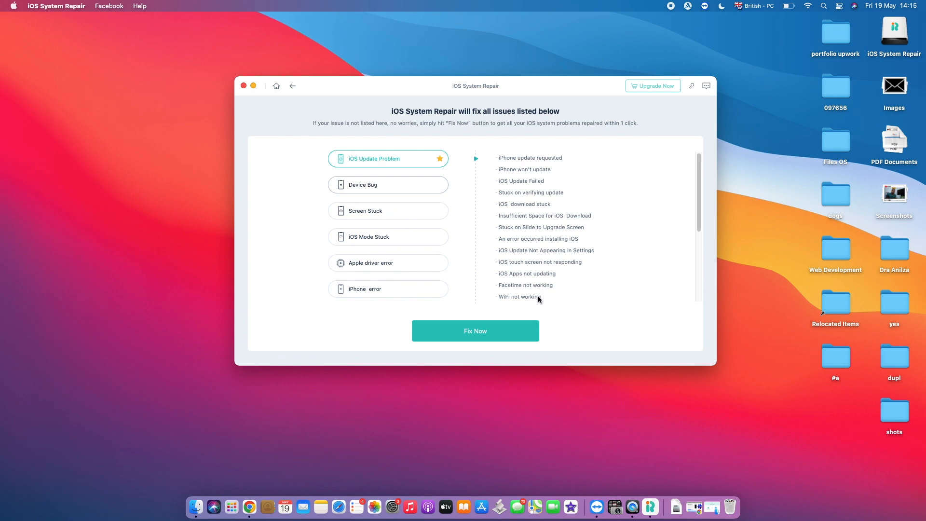
{"action": "mouse_move", "coordinate": [528, 191]}
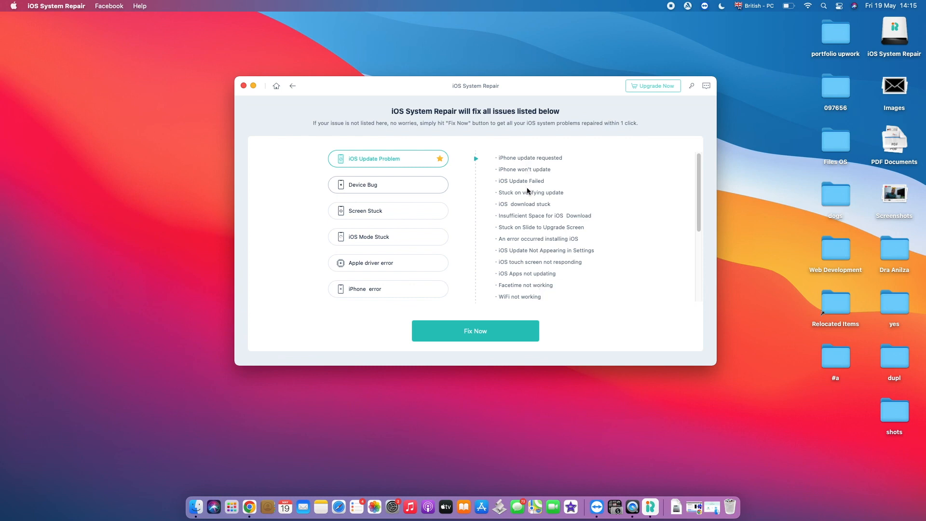
{"action": "mouse_move", "coordinate": [385, 169]}
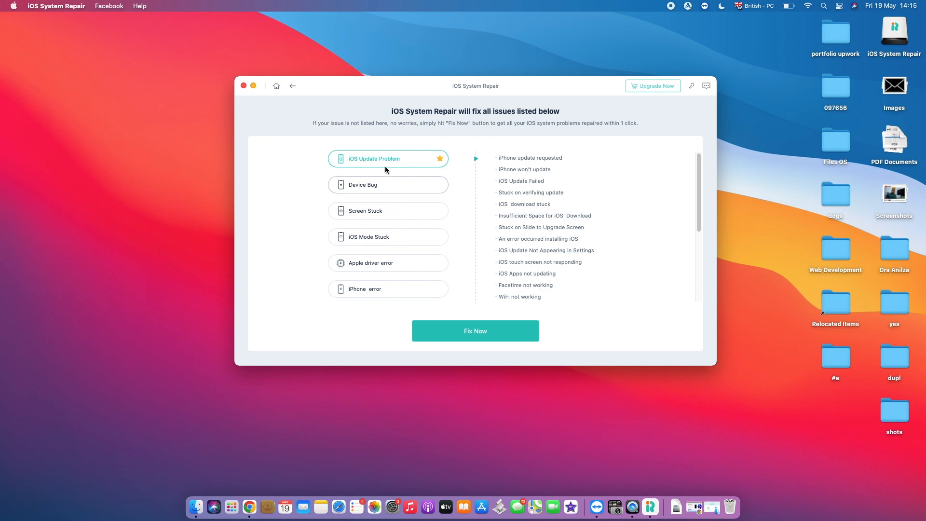
{"action": "left_click", "coordinate": [388, 184]}
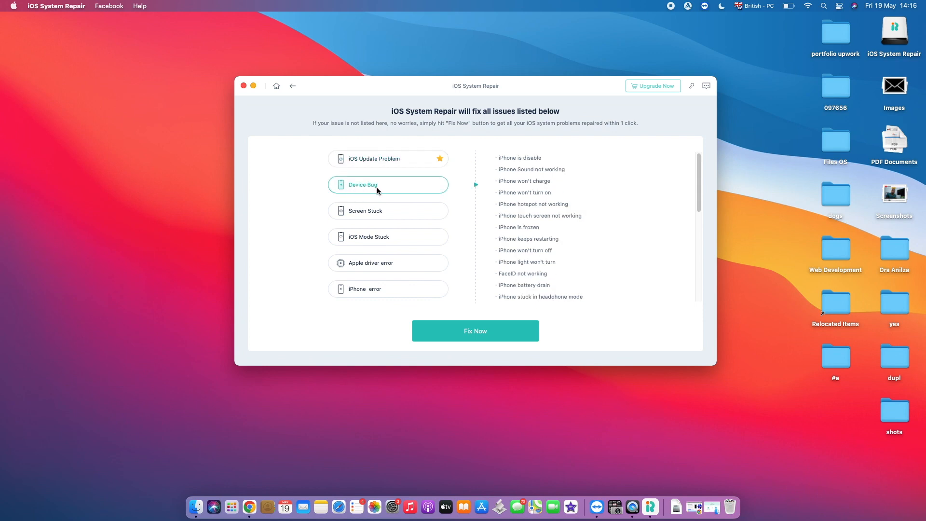
{"action": "mouse_move", "coordinate": [497, 160]}
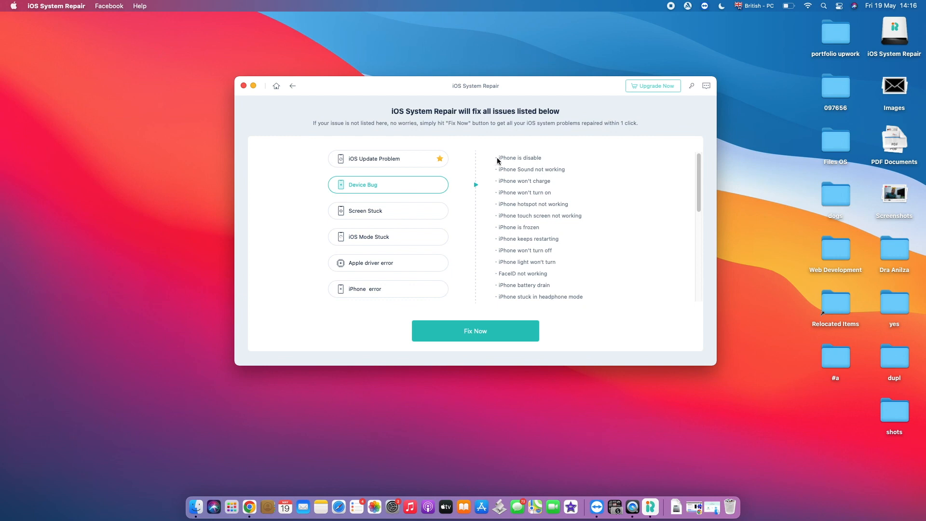
{"action": "mouse_move", "coordinate": [532, 163]}
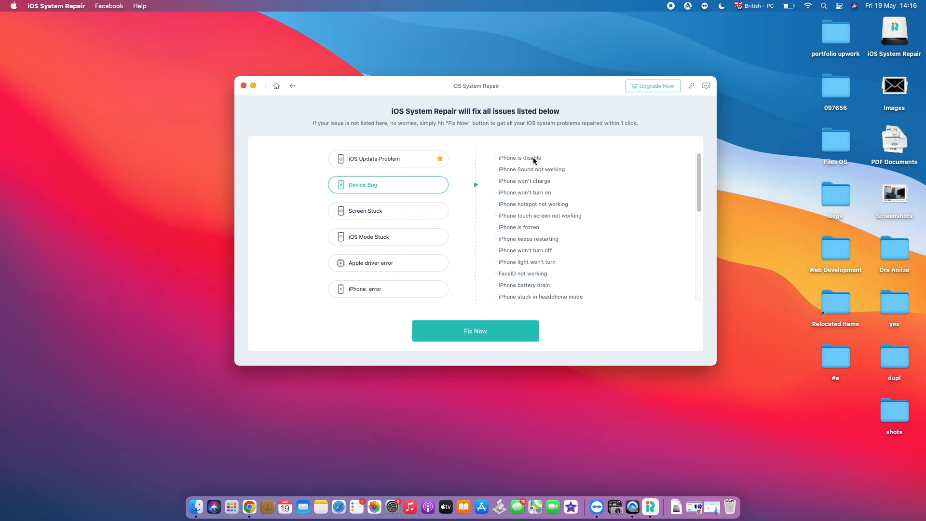
{"action": "mouse_move", "coordinate": [529, 206]}
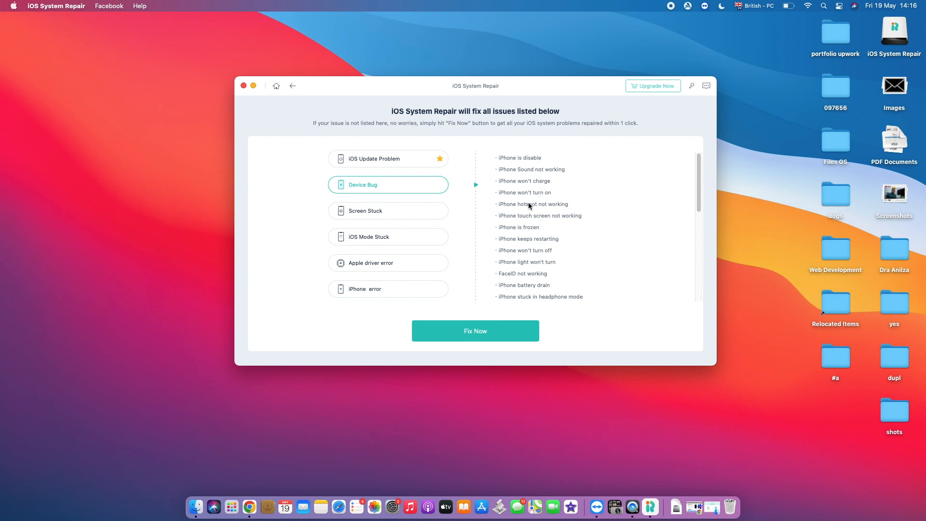
{"action": "mouse_move", "coordinate": [533, 200]}
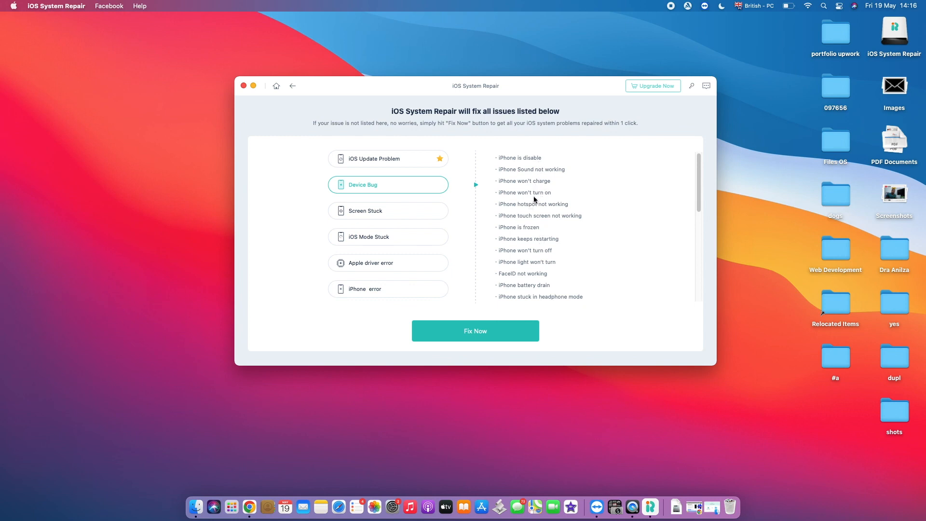
{"action": "mouse_move", "coordinate": [531, 243]}
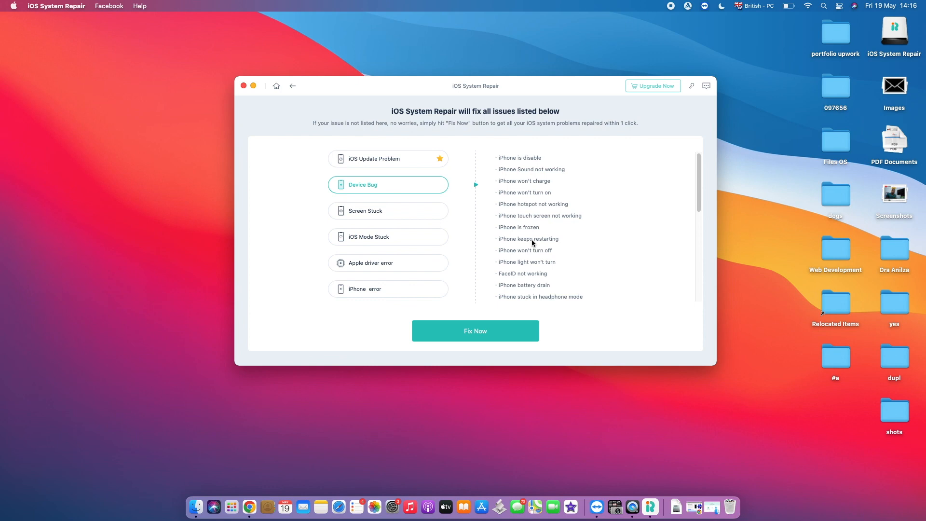
{"action": "mouse_move", "coordinate": [524, 311]}
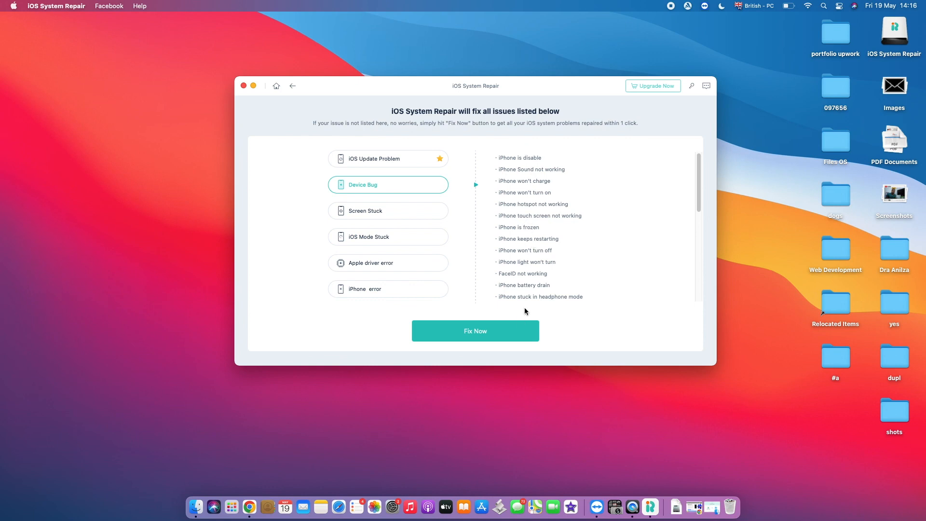
{"action": "mouse_move", "coordinate": [391, 194]}
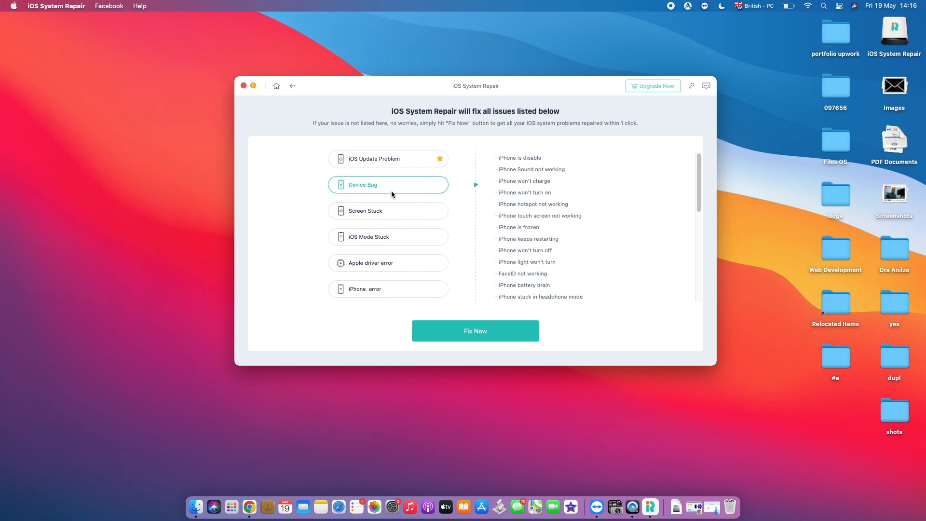
{"action": "mouse_move", "coordinate": [379, 197]}
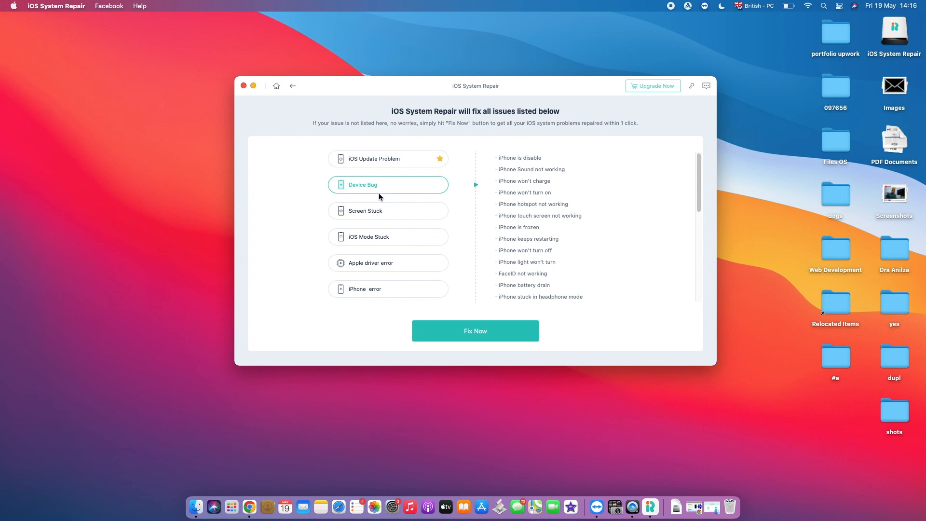
{"action": "mouse_move", "coordinate": [376, 210]}
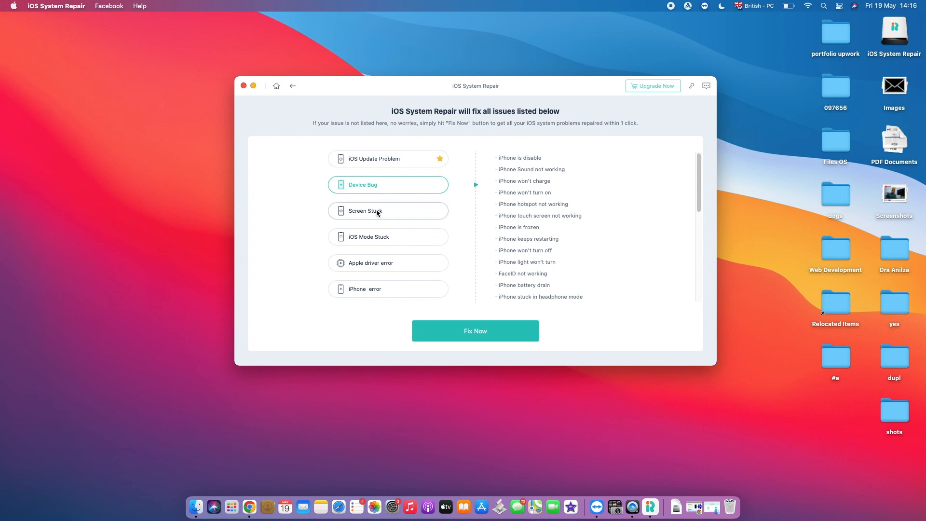
{"action": "left_click", "coordinate": [387, 211]}
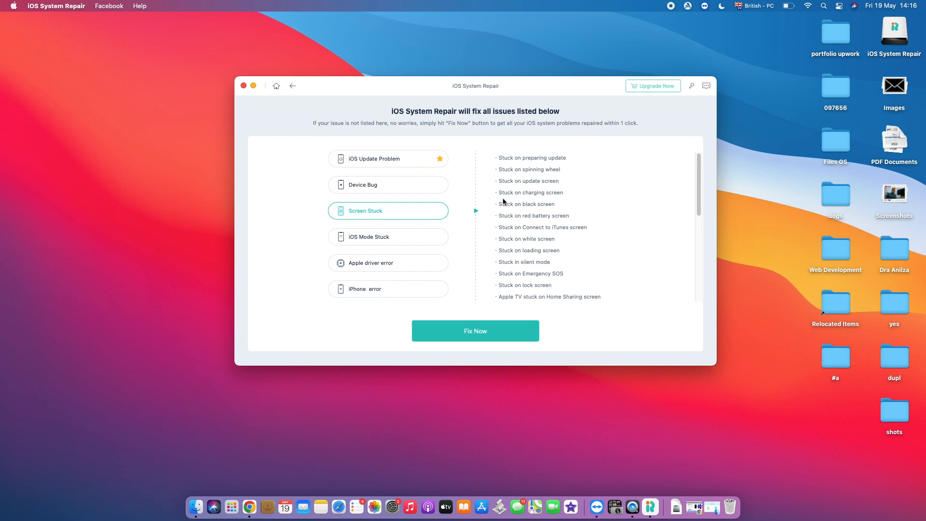
{"action": "mouse_move", "coordinate": [536, 311]}
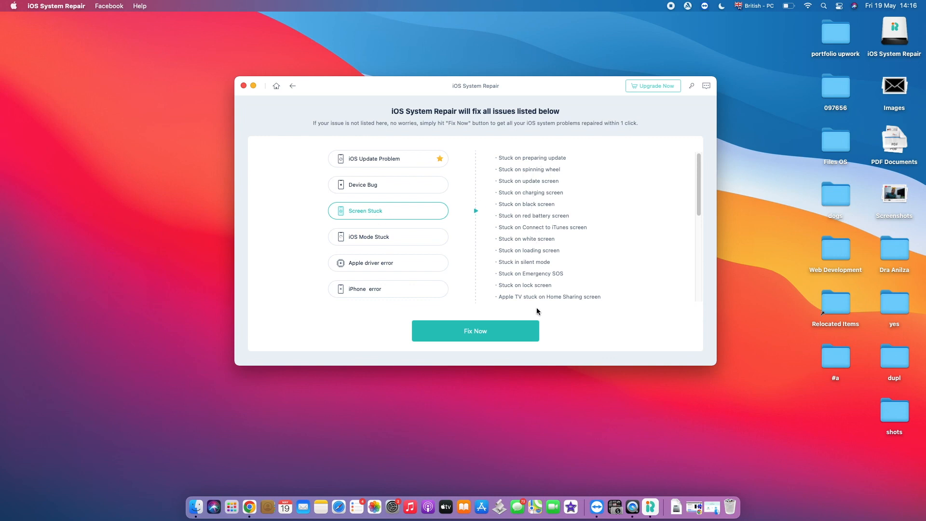
{"action": "left_click", "coordinate": [388, 236]}
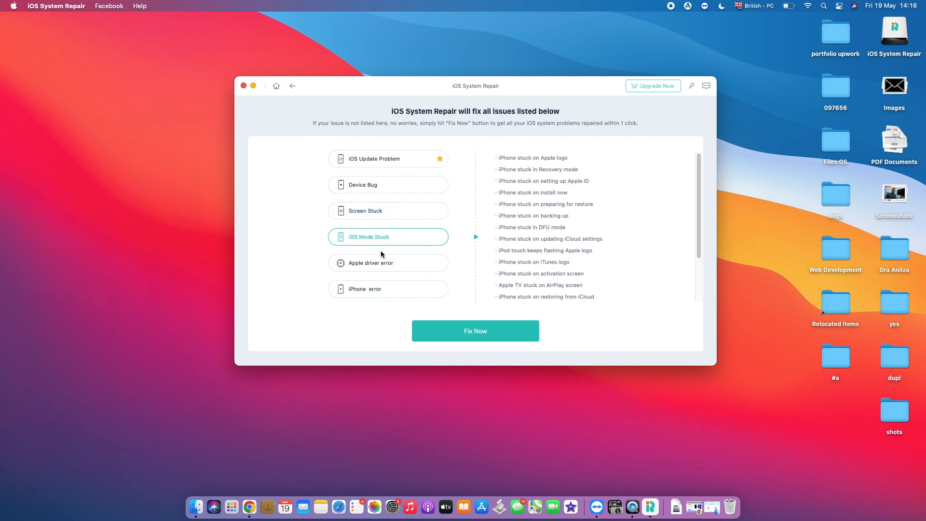
{"action": "left_click", "coordinate": [388, 263]}
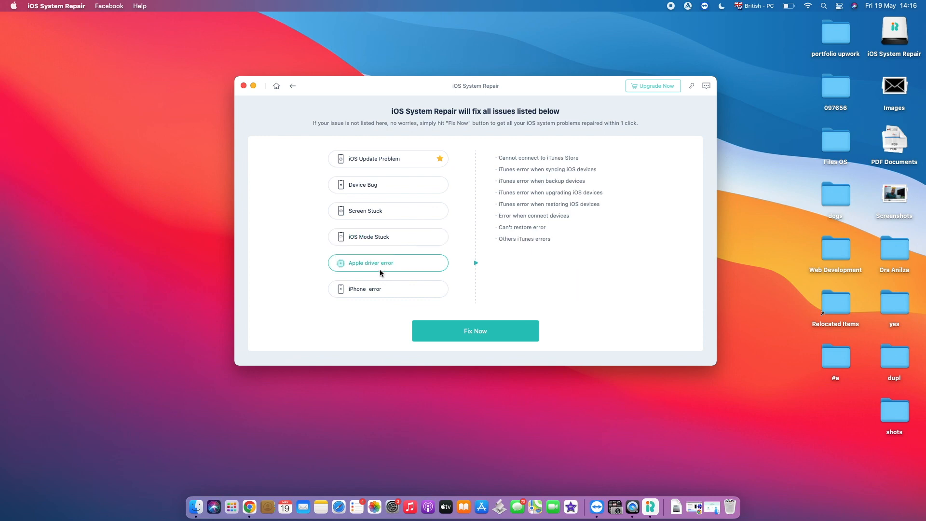
{"action": "left_click", "coordinate": [388, 289]}
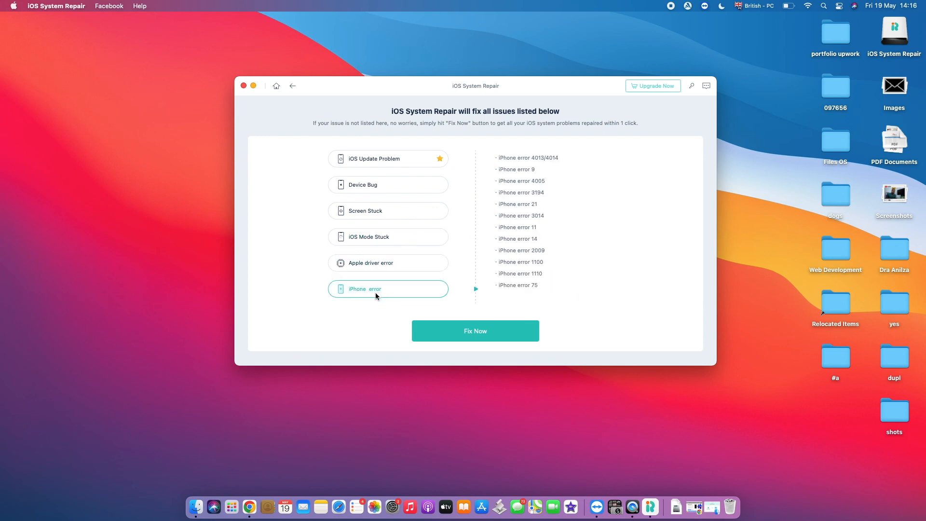
{"action": "mouse_move", "coordinate": [395, 158]}
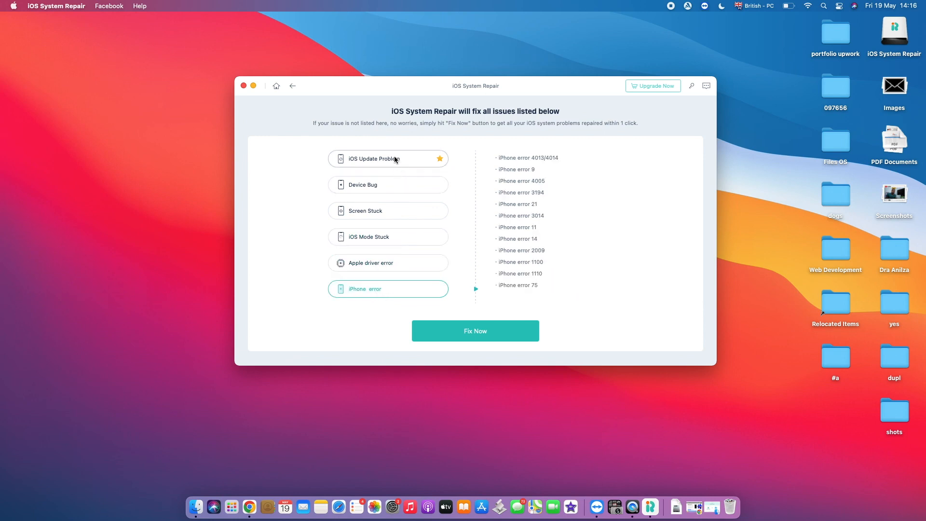
{"action": "left_click", "coordinate": [387, 184]}
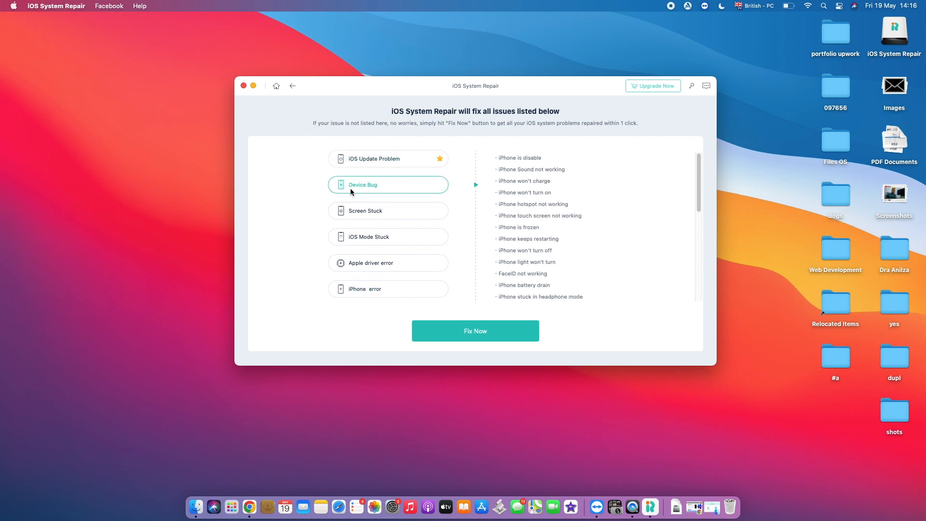
{"action": "mouse_move", "coordinate": [498, 338]}
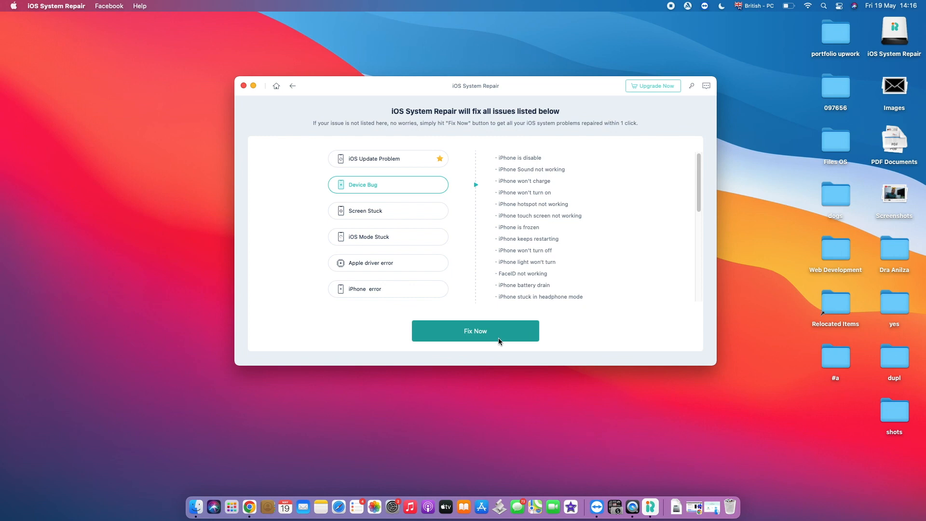
{"action": "mouse_move", "coordinate": [499, 341]}
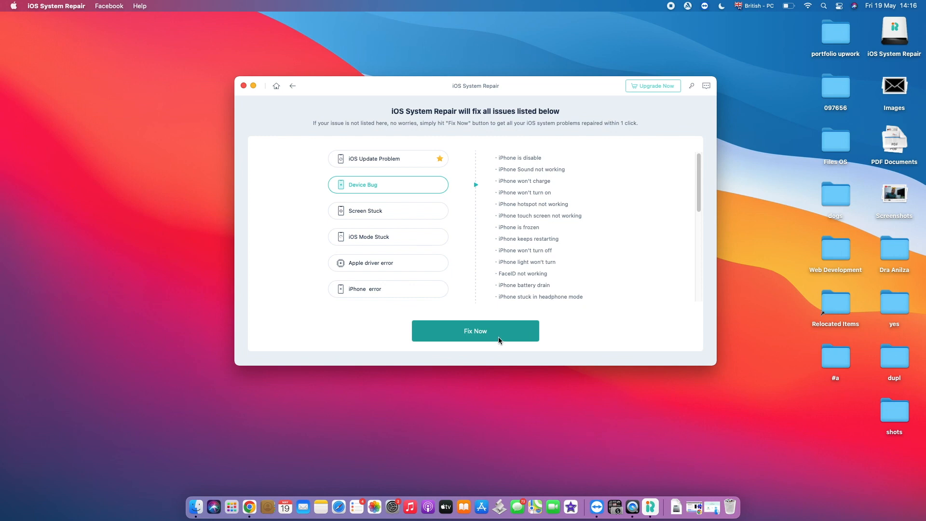
{"action": "mouse_move", "coordinate": [490, 312]}
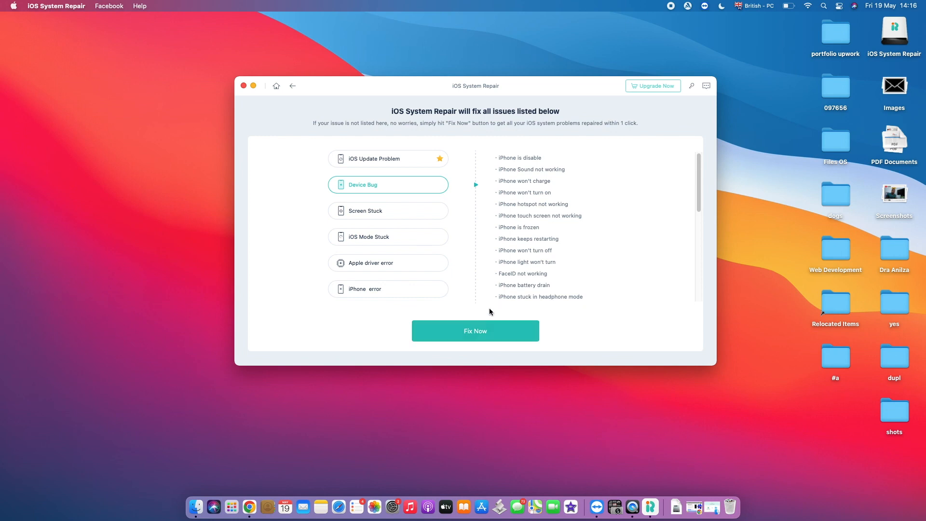
- Choose Fix Now, toggle between Deep and Standard Repair, and settle on Deep Repair
{"action": "left_click", "coordinate": [474, 329]}
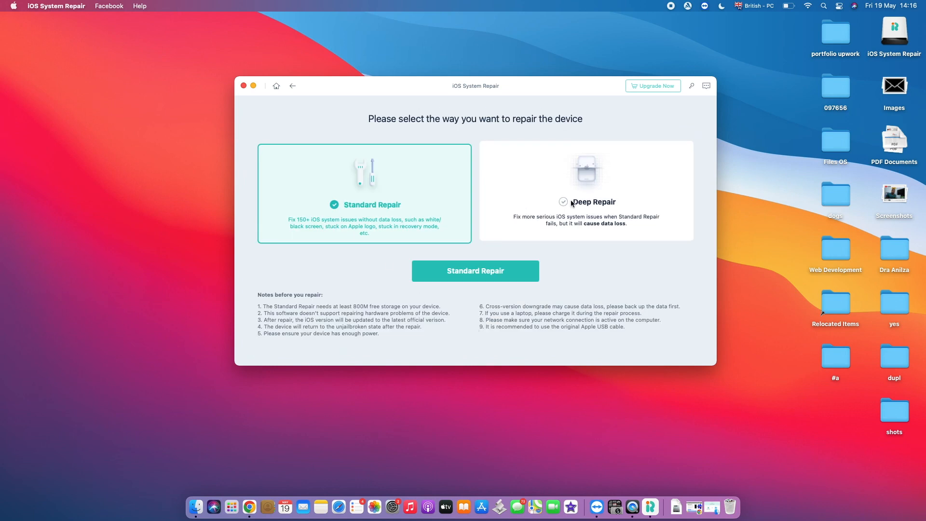
{"action": "left_click", "coordinate": [585, 192]}
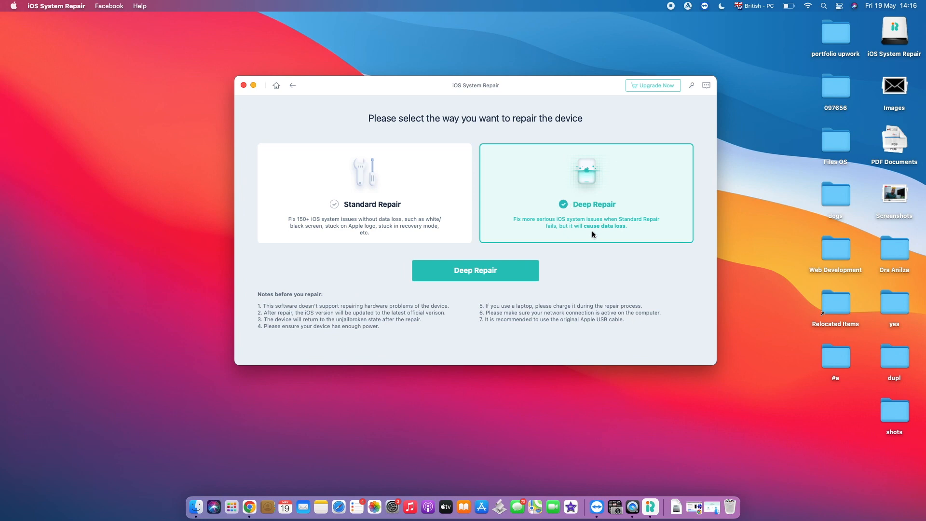
{"action": "mouse_move", "coordinate": [611, 235]}
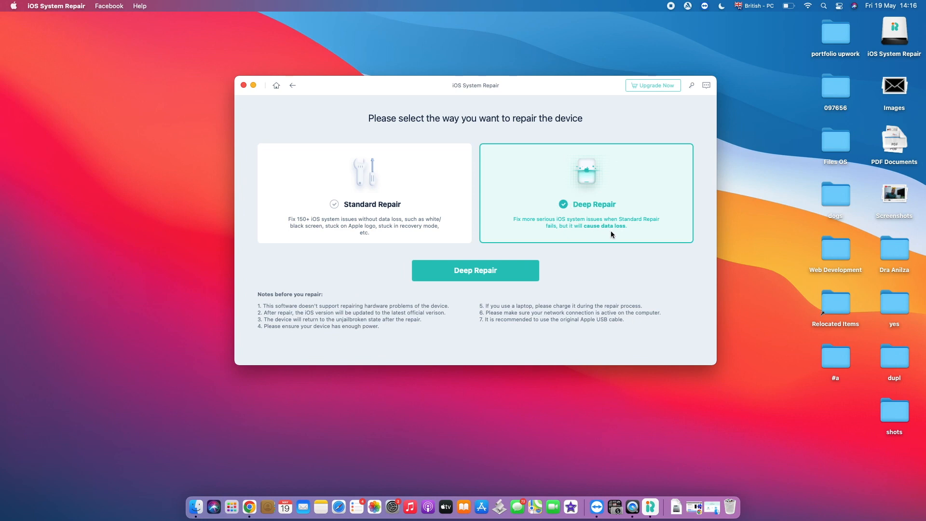
{"action": "left_click", "coordinate": [363, 193]}
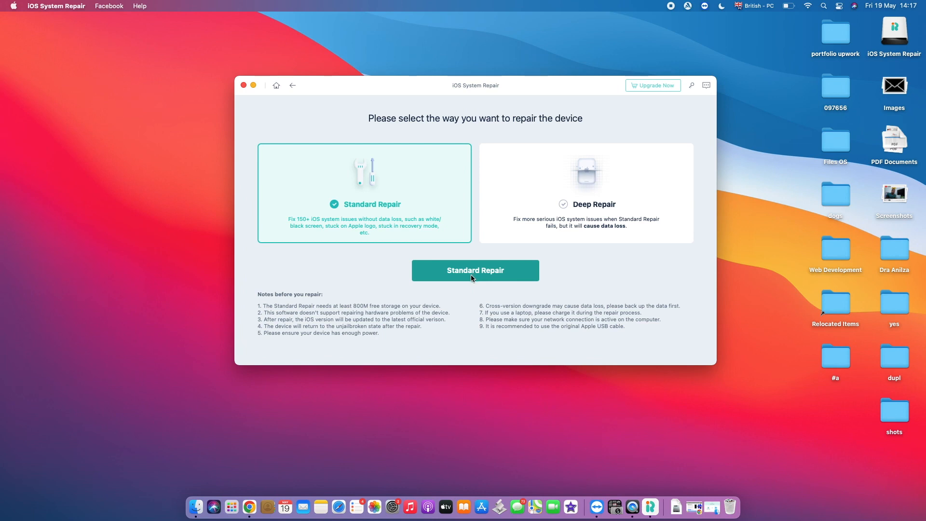
{"action": "left_click", "coordinate": [584, 193]}
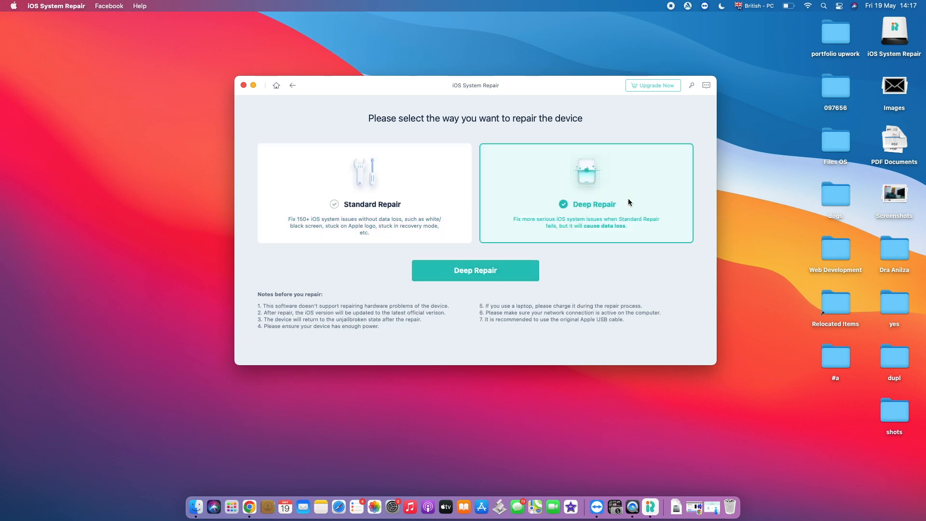
{"action": "mouse_move", "coordinate": [562, 244]}
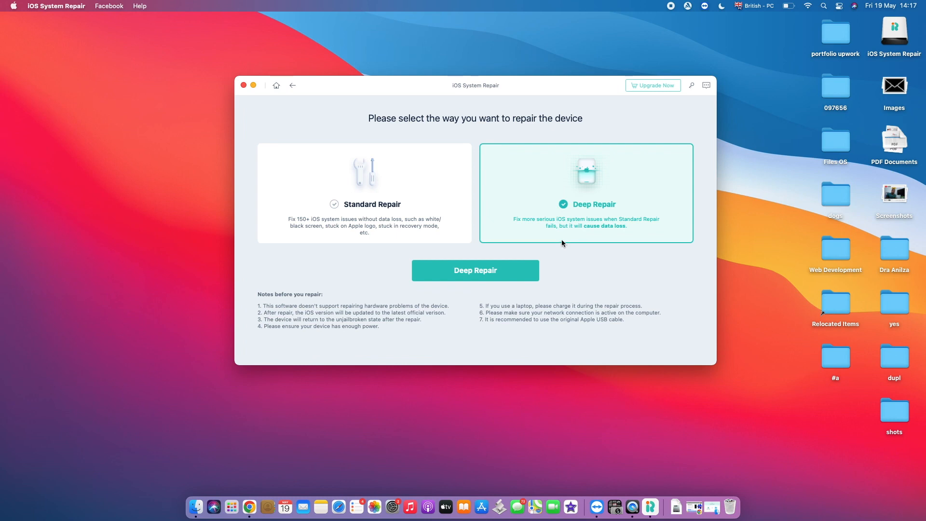
{"action": "mouse_move", "coordinate": [405, 123]}
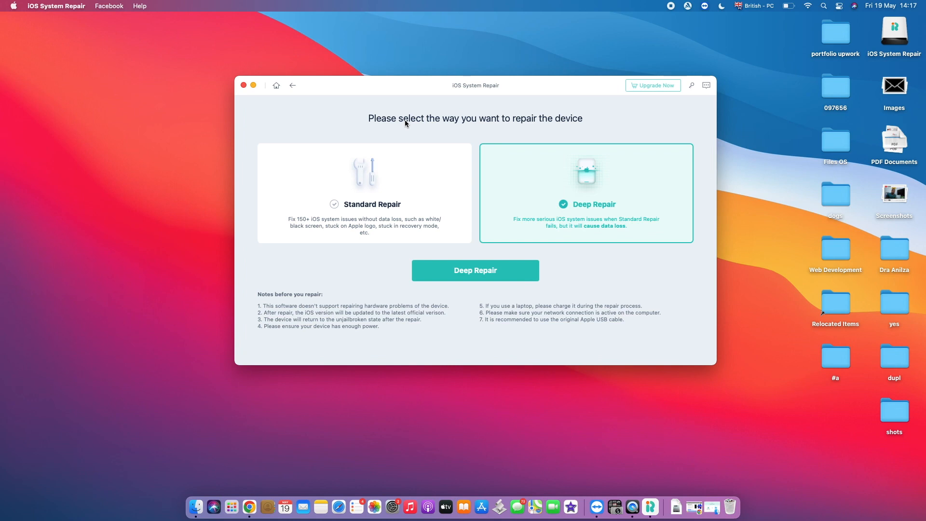
{"action": "mouse_move", "coordinate": [479, 200]}
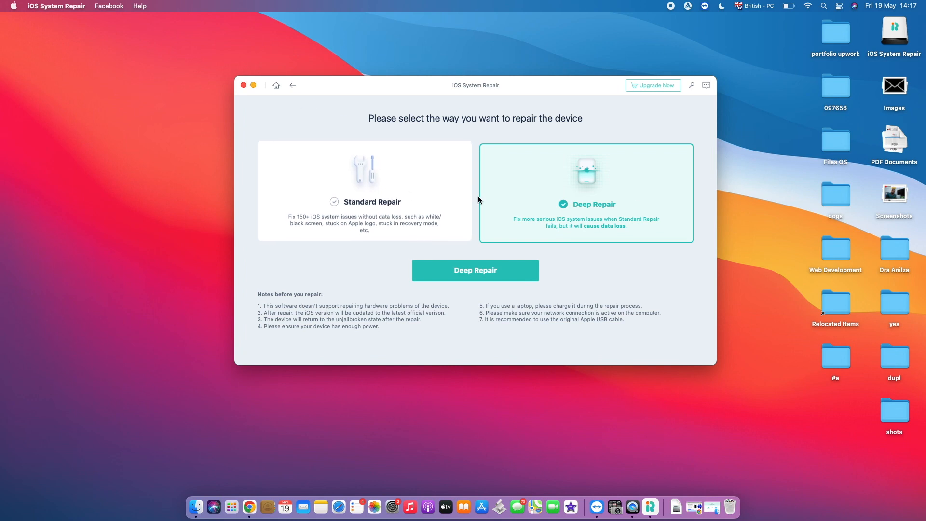
{"action": "mouse_move", "coordinate": [415, 176]}
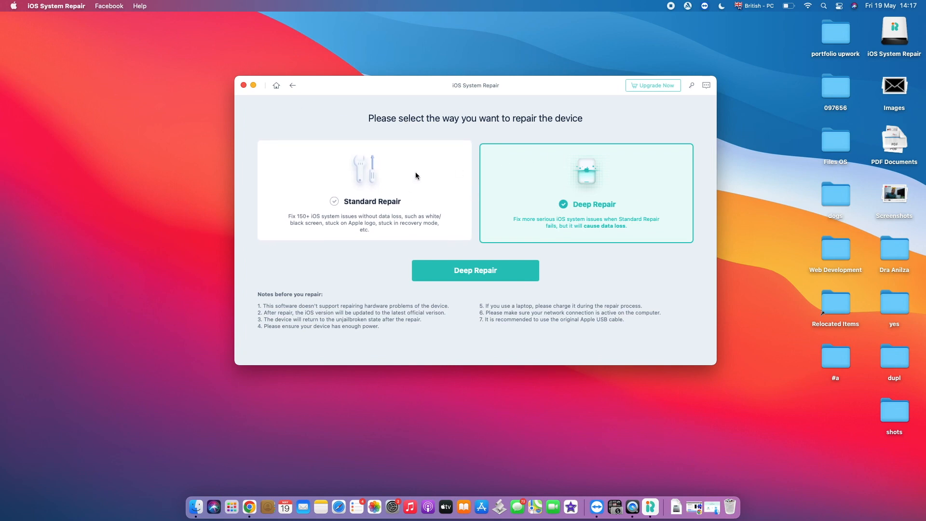